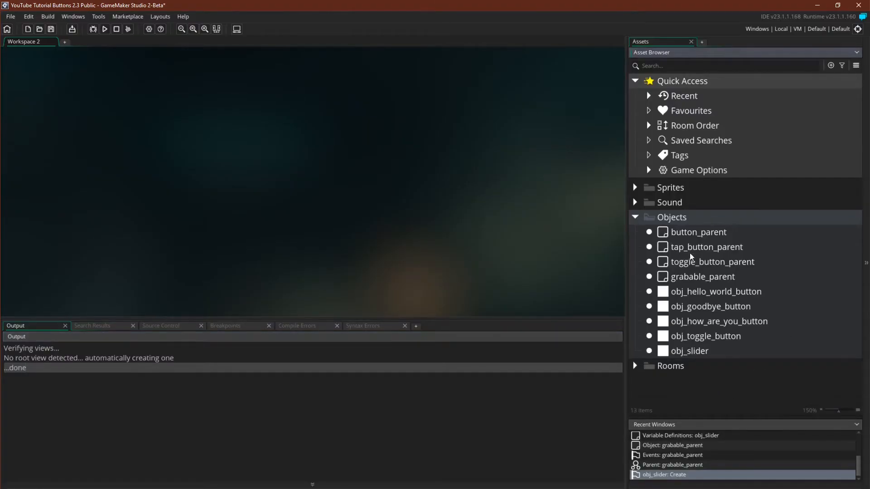
# Step: Group the existing objects into a Buttons folder and create another group under Objects
pyautogui.rightClick(671, 216)
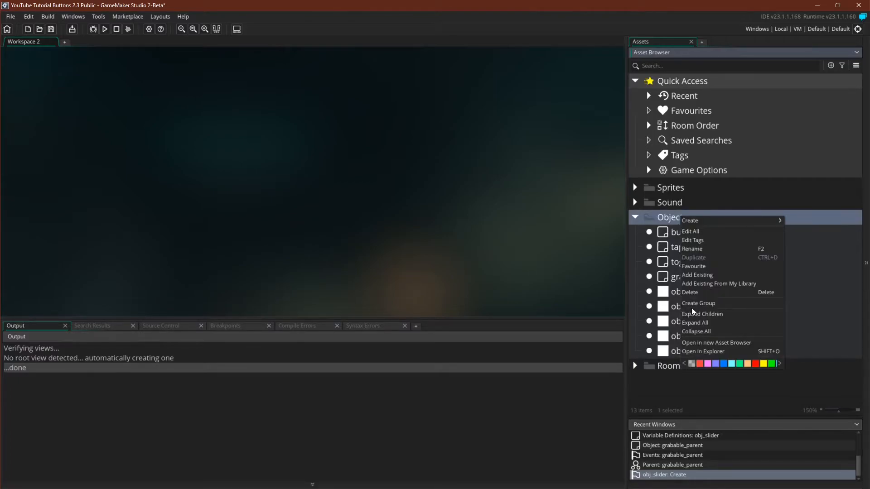
pyautogui.click(699, 303)
pyautogui.write('Buttons')
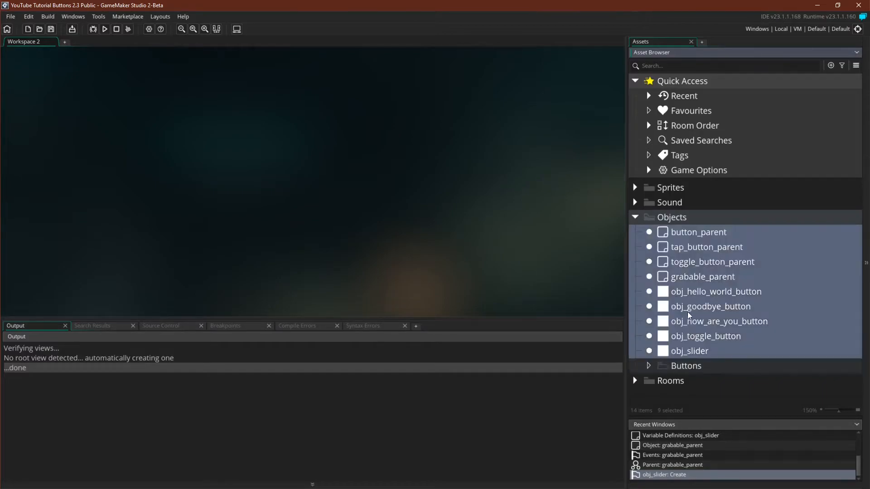
pyautogui.click(648, 365)
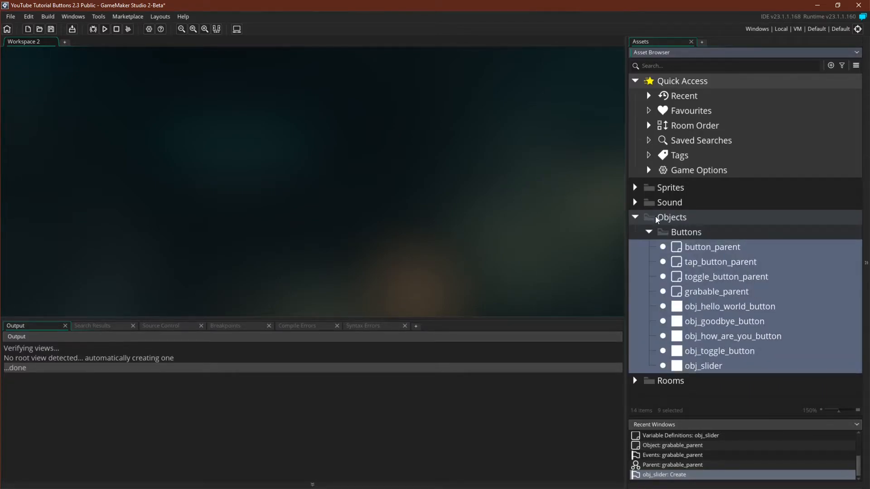
pyautogui.rightClick(671, 217)
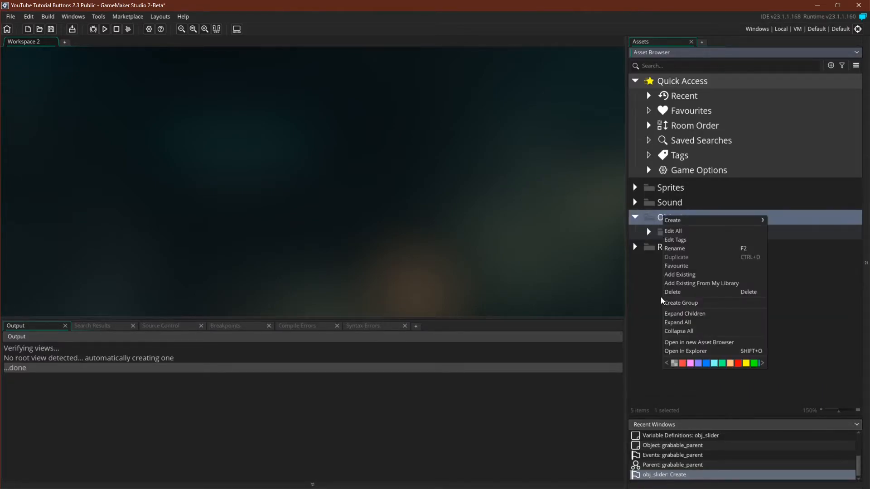
pyautogui.click(680, 303)
pyautogui.write('Mouse Manager')
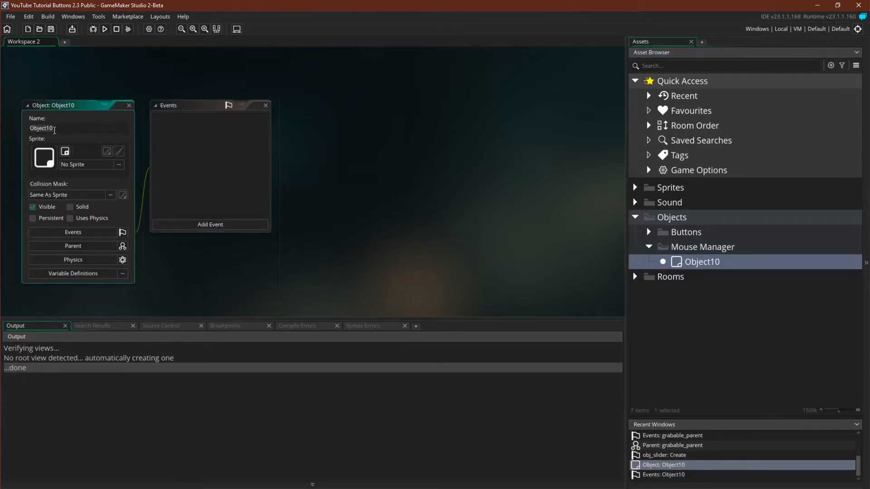
# Step: Name the new Mouse Manager object mouse_manager
pyautogui.write('mouse_manager')
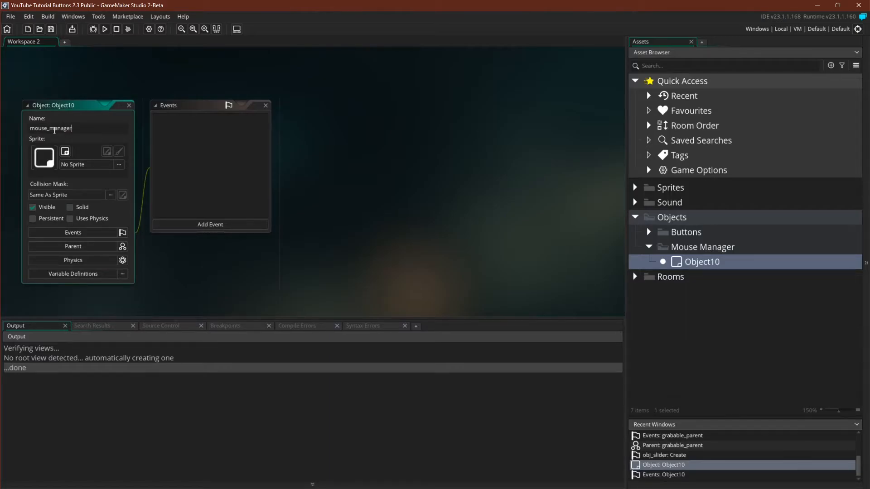
pyautogui.moveTo(74, 246)
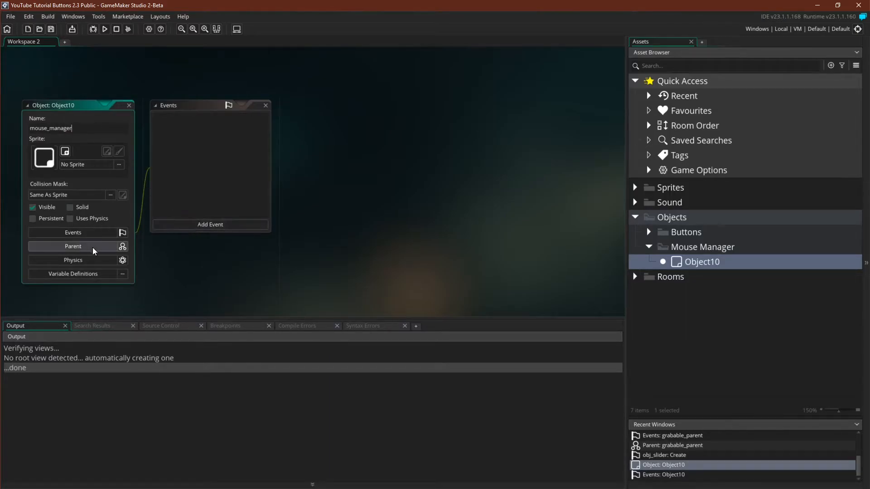
pyautogui.press('Return')
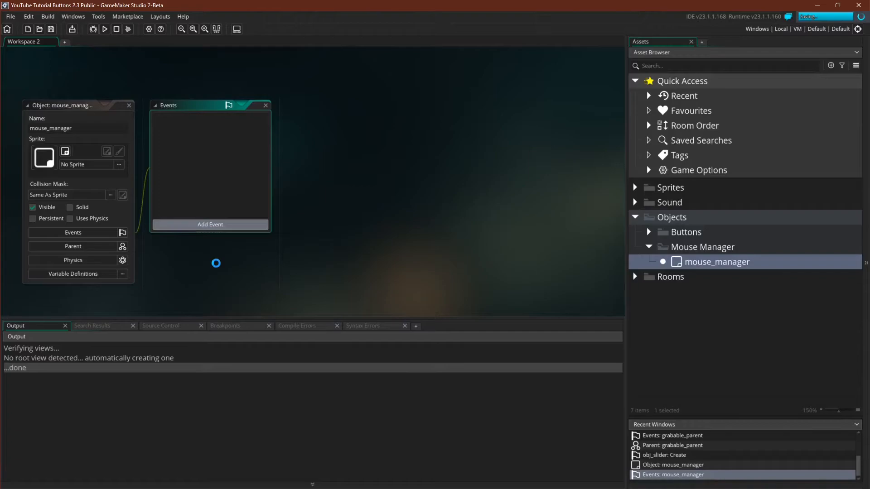
# Step: Add a Create event described Mouse Manager and begin the button_selected = false; line
pyautogui.click(209, 224)
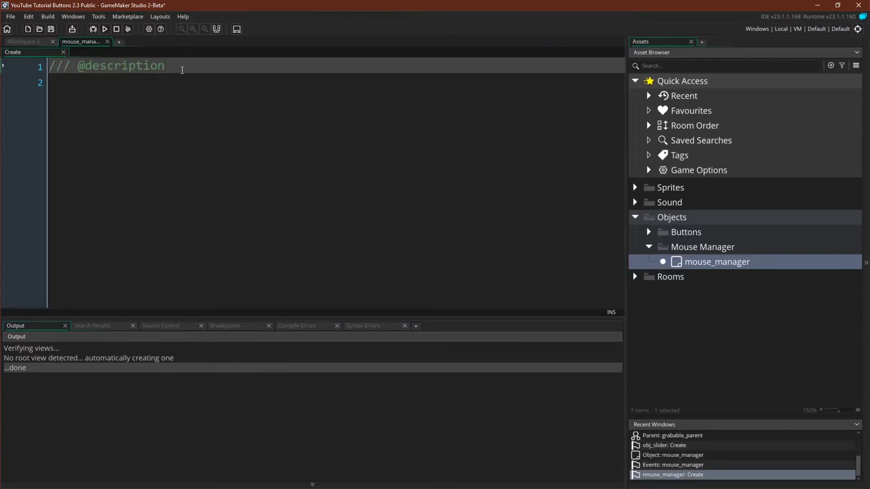
pyautogui.write('Mouse Man')
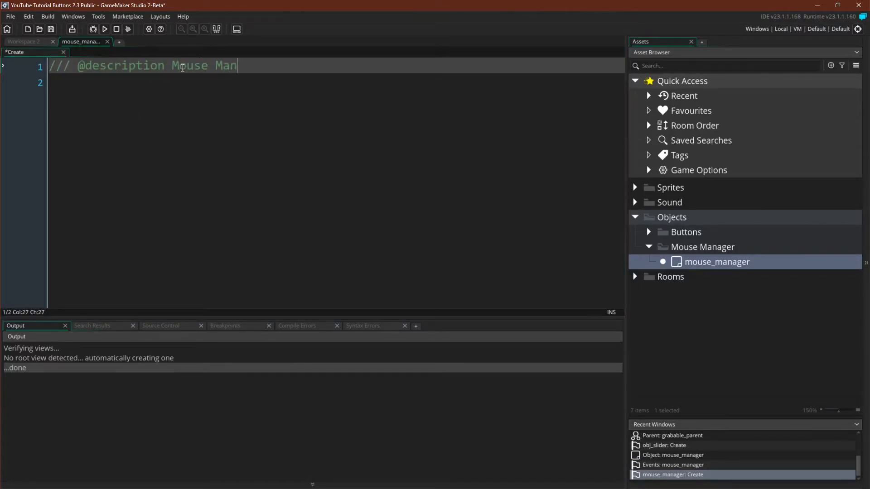
pyautogui.write('ager')
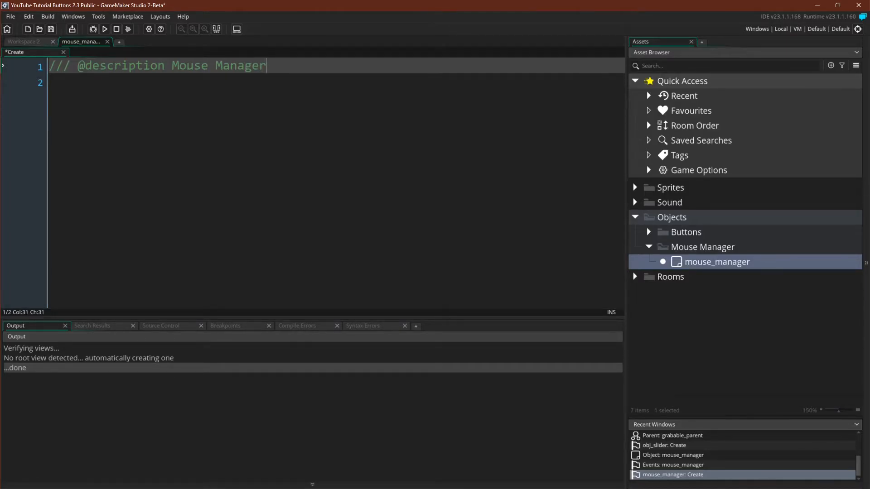
pyautogui.press('Enter')
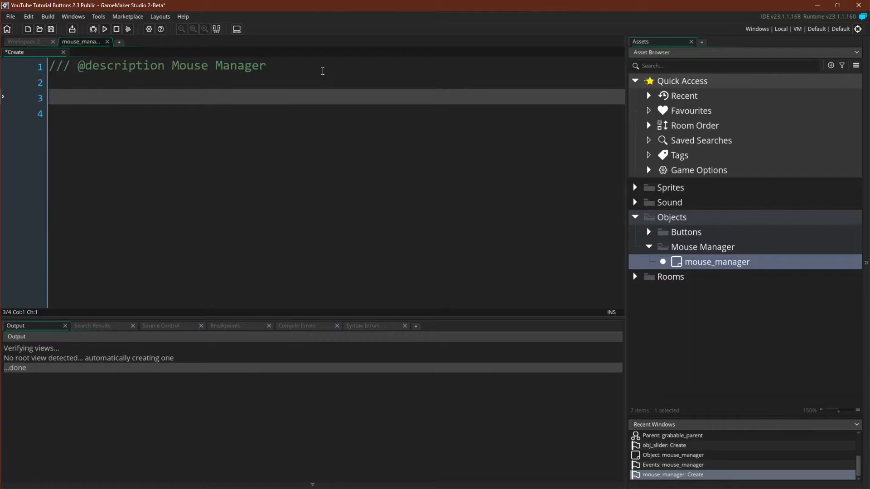
pyautogui.write('button_selected = false;')
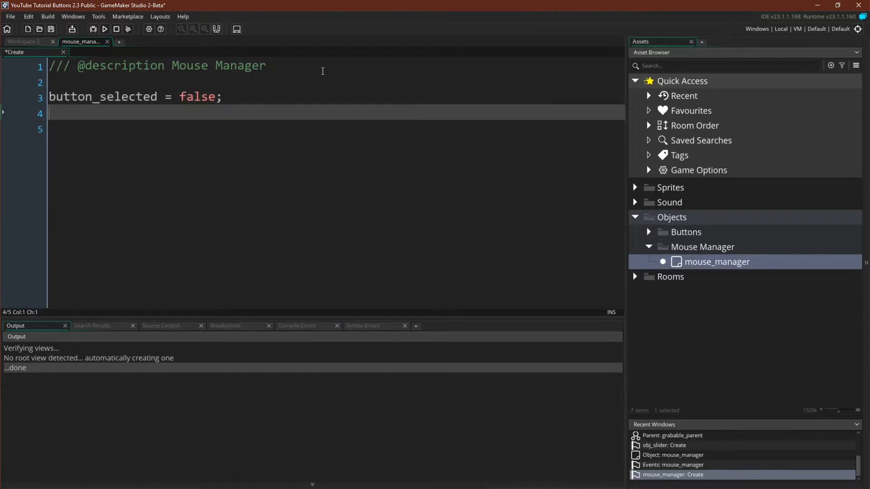
# Step: Finish button_id = noone; in Create and add a Begin Step event to mouse_manager
pyautogui.write('button_id = no')
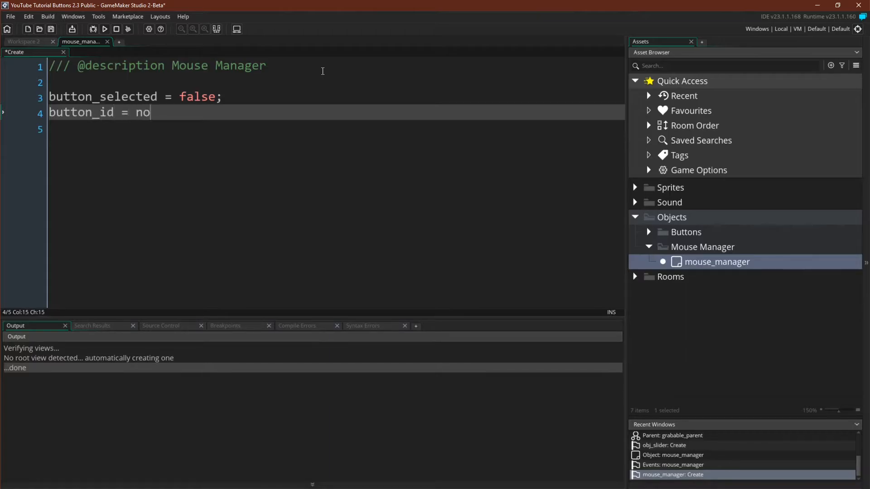
pyautogui.write('one;')
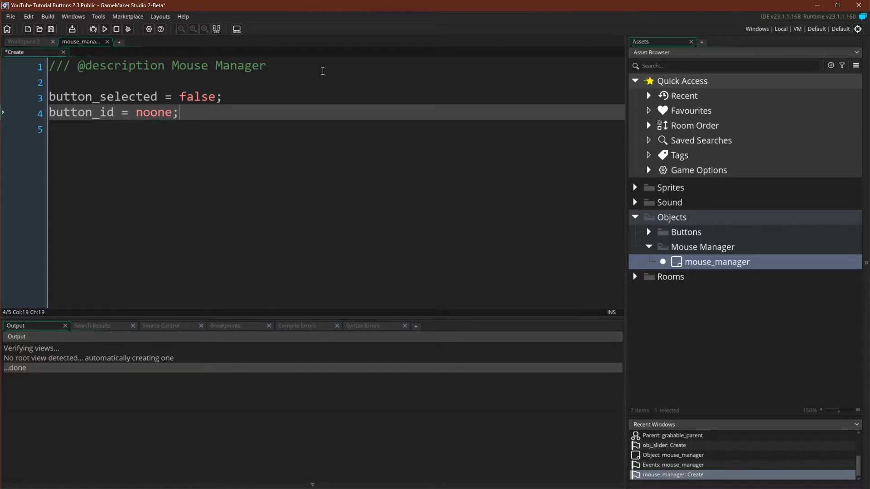
pyautogui.rightClick(312, 135)
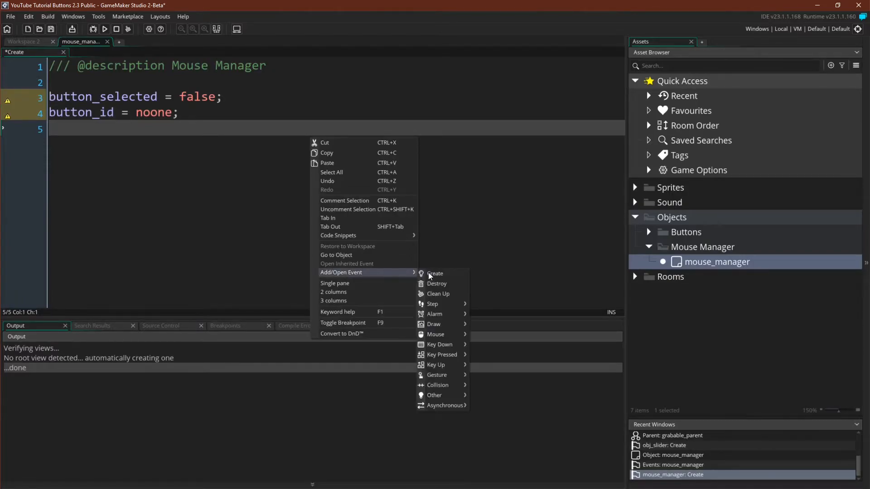
pyautogui.moveTo(433, 303)
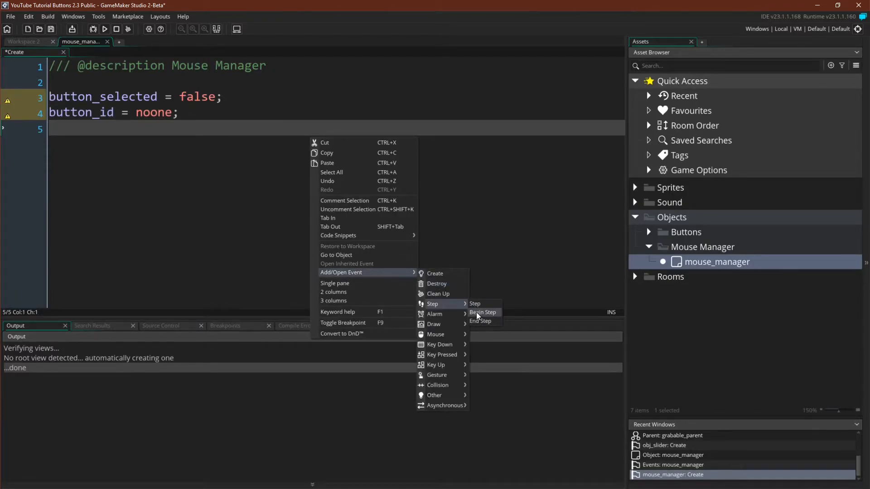
pyautogui.click(481, 313)
pyautogui.write('bu')
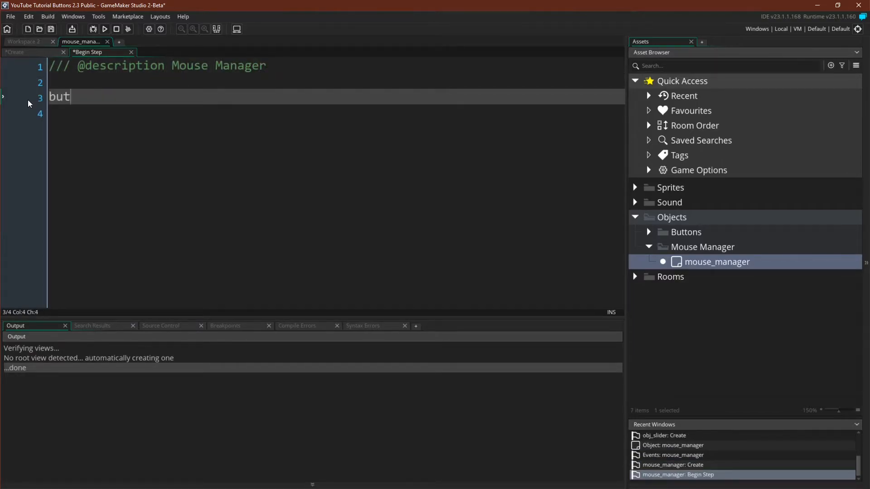
# Step: In Begin Step set button_id = instance_position(mouse_x, mouse_y, button_parent);
pyautogui.write('ton_id =')
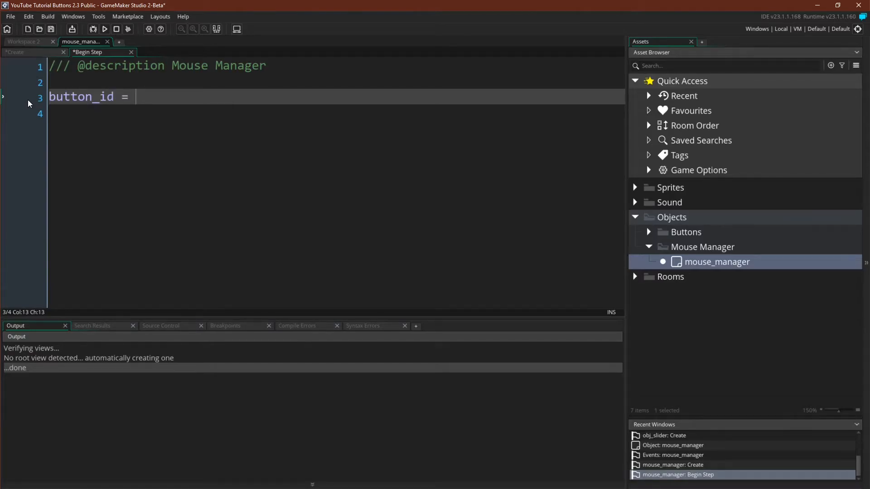
pyautogui.write('instance_posi')
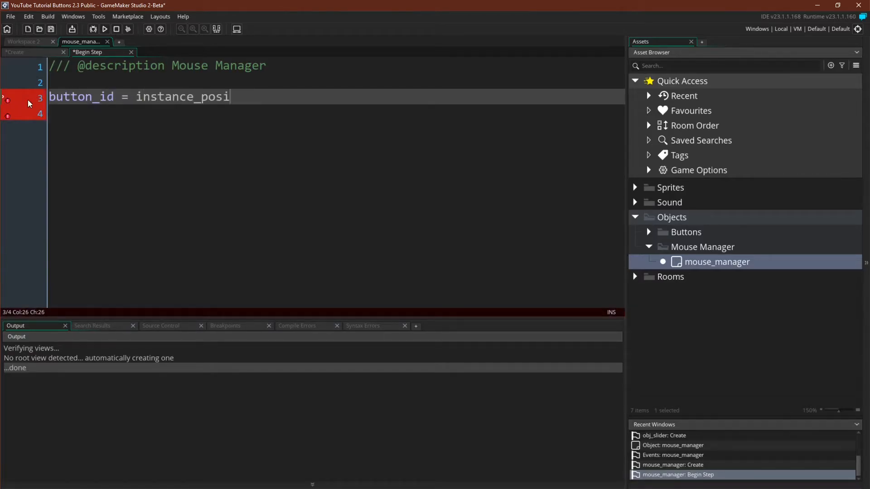
pyautogui.write('tion(m')
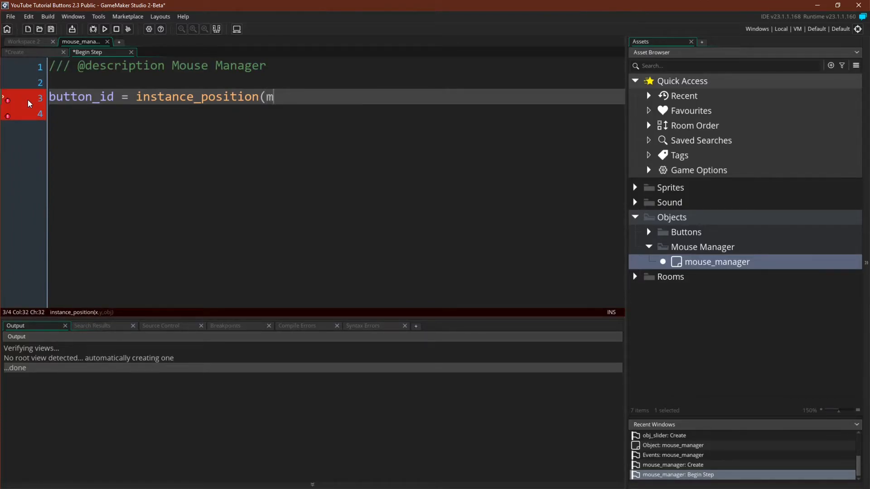
pyautogui.write('ouse_x, mouse_y')
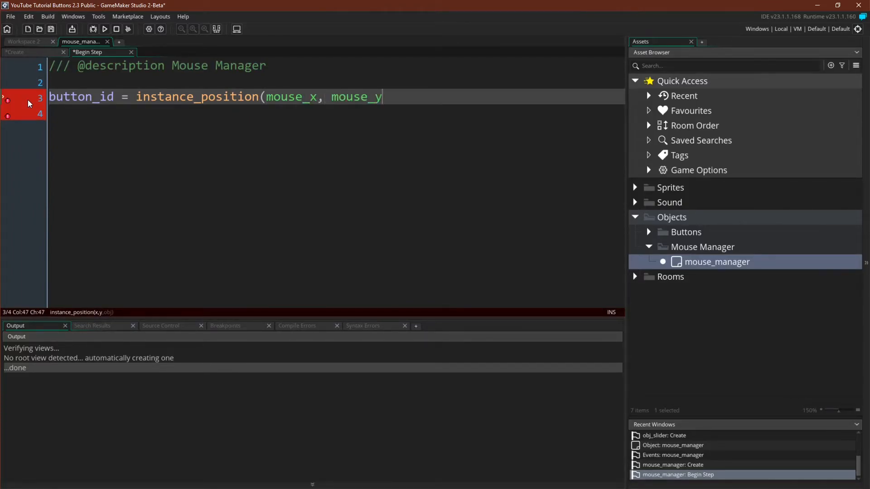
pyautogui.write(', button_p')
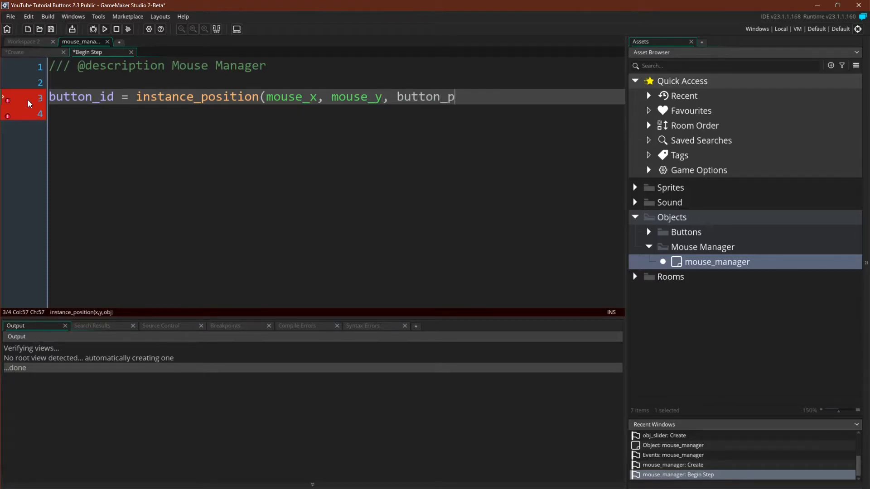
pyautogui.write('arent);')
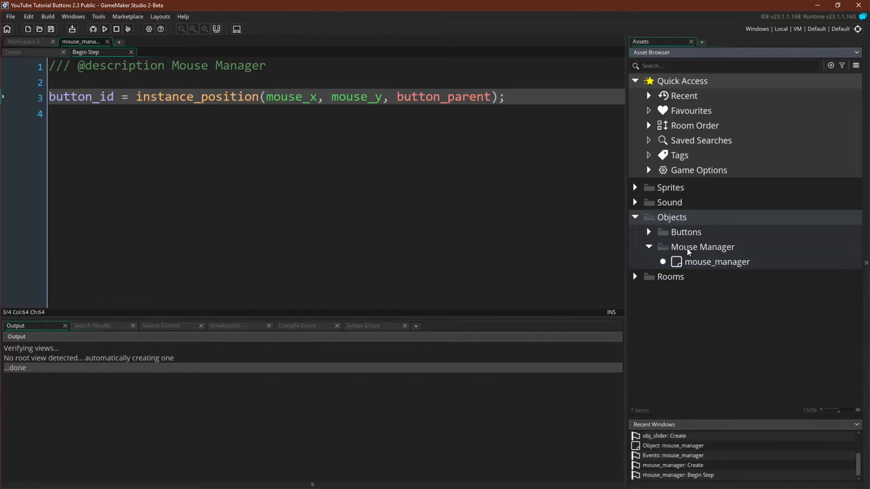
# Step: Create a script in Mouse Manager headed Mouse Manager Scripts, named mouse_manager_script_file
pyautogui.rightClick(703, 246)
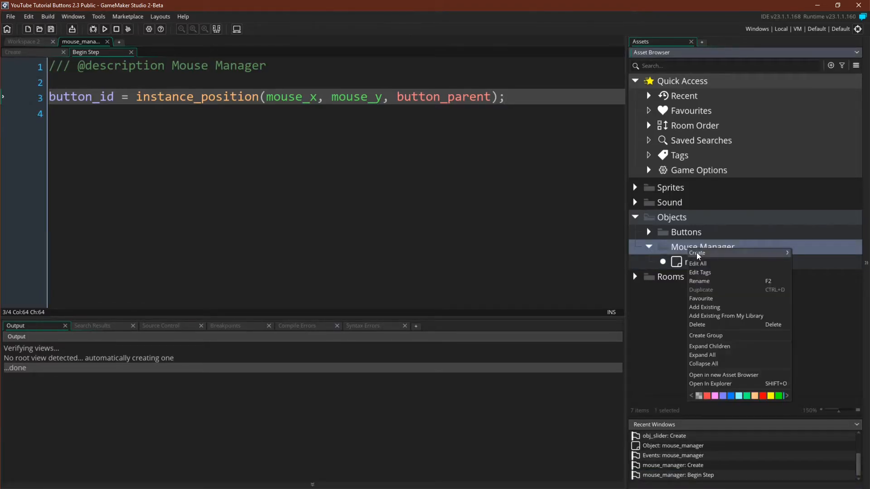
pyautogui.click(696, 253)
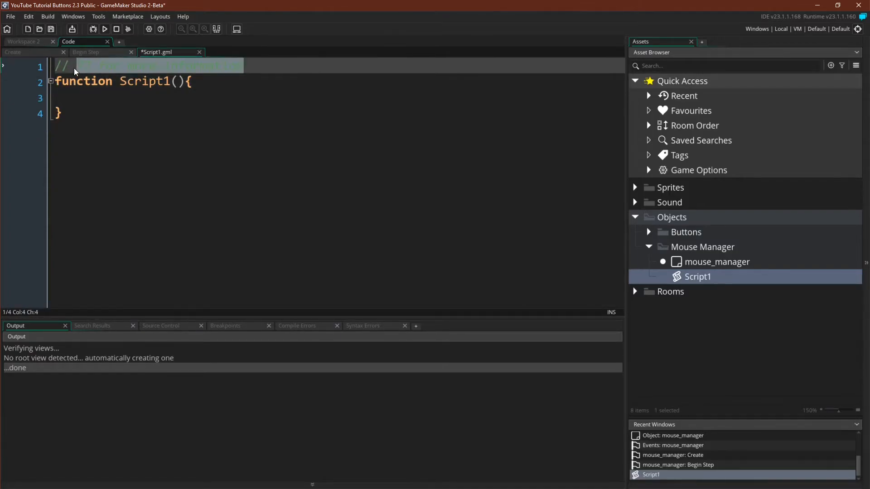
pyautogui.write('Mouse Manager Scripts')
pyautogui.click(698, 277)
pyautogui.write('mouse_')
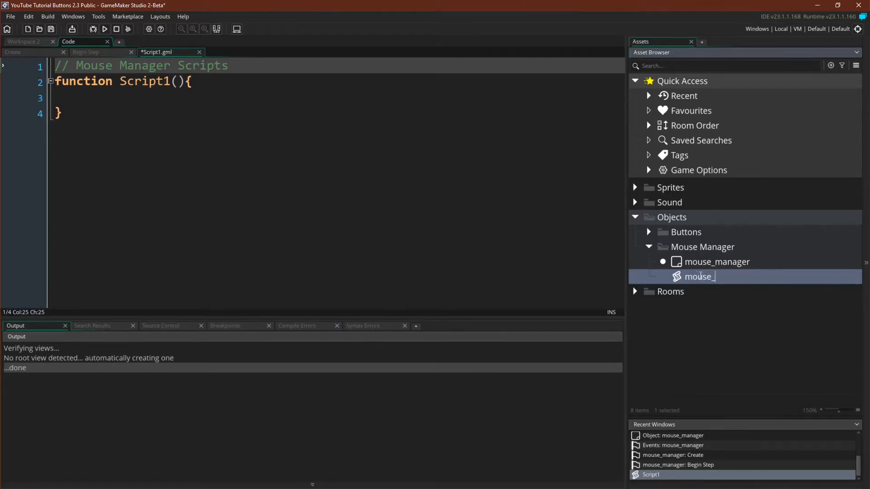
pyautogui.write('manager_script_file')
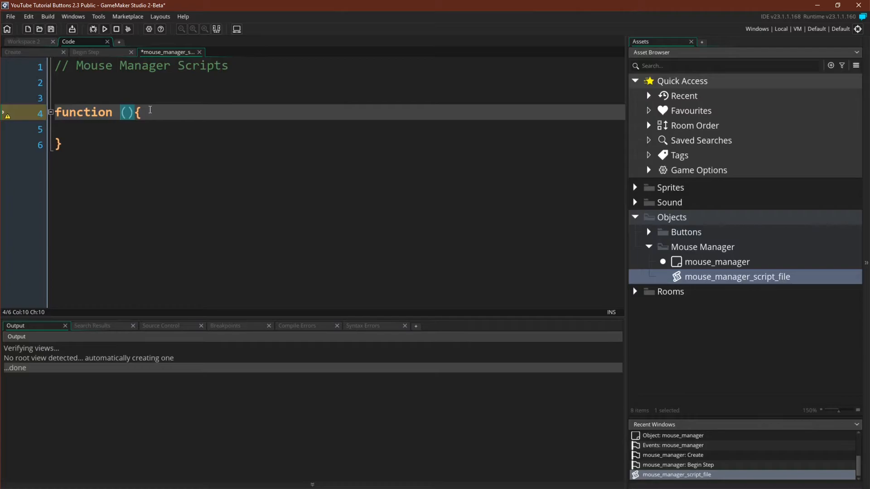
# Step: Write return_button_id() returning mouse_manager's button_id, else noone
pyautogui.write('return_button_id')
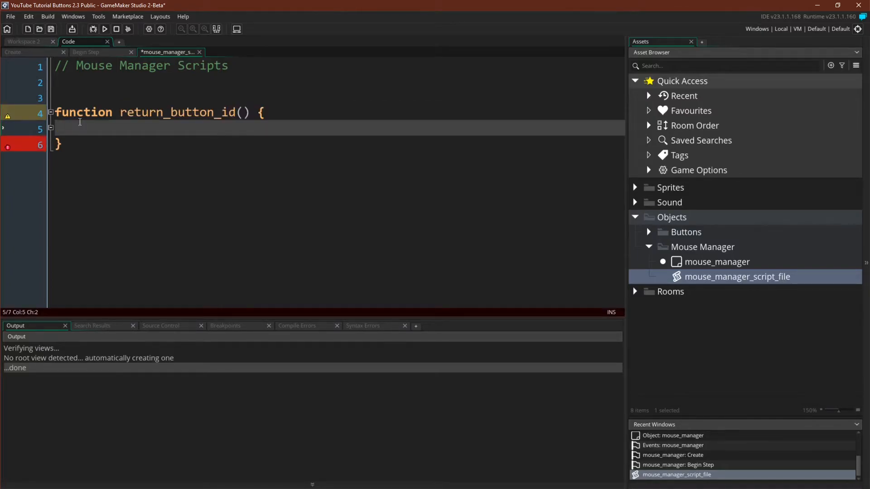
pyautogui.write('with (m')
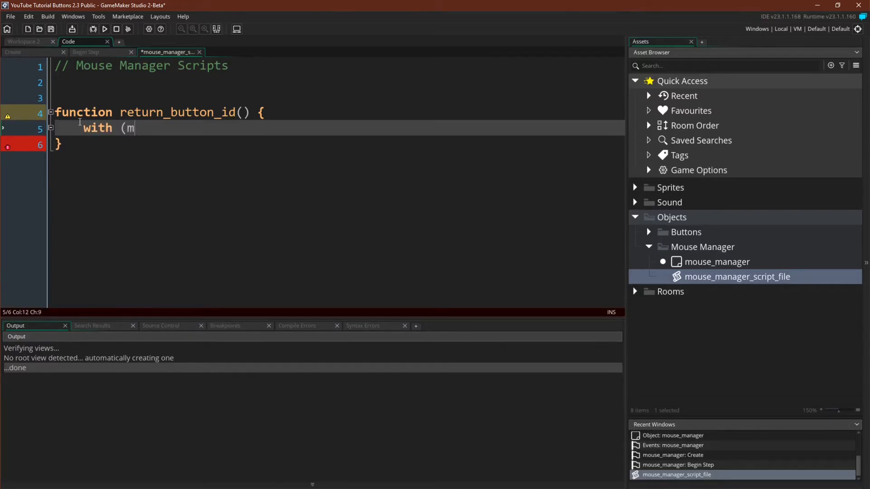
pyautogui.write('ouse_manager) {')
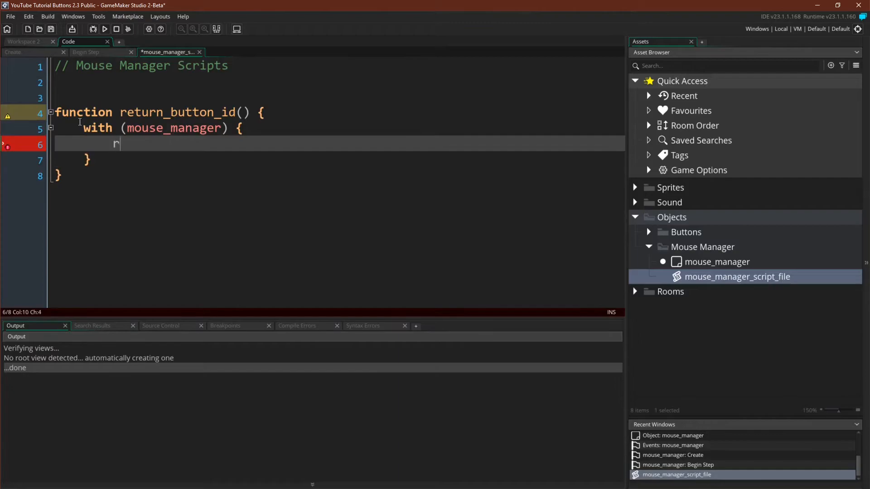
pyautogui.write('eturn button_id;')
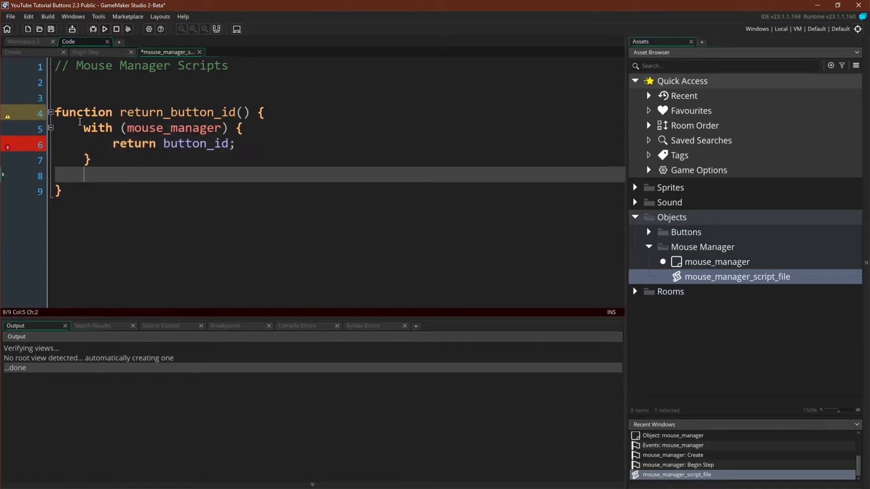
pyautogui.write('return noo')
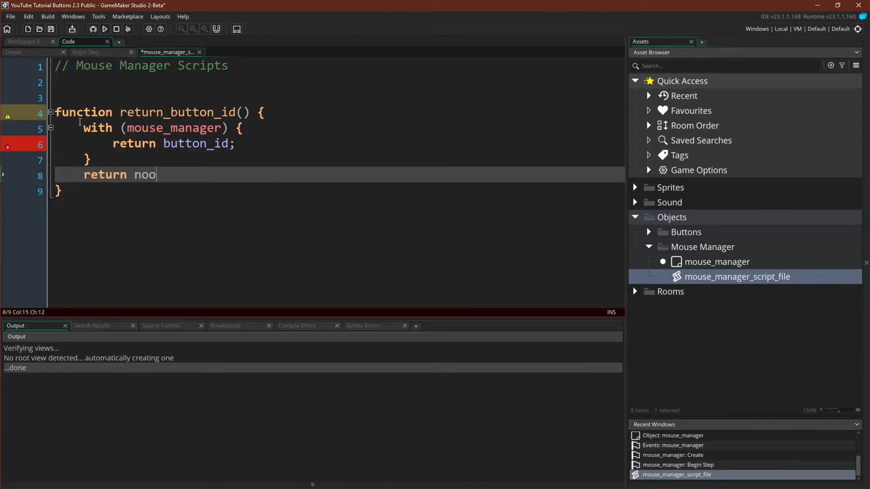
pyautogui.write('ne;')
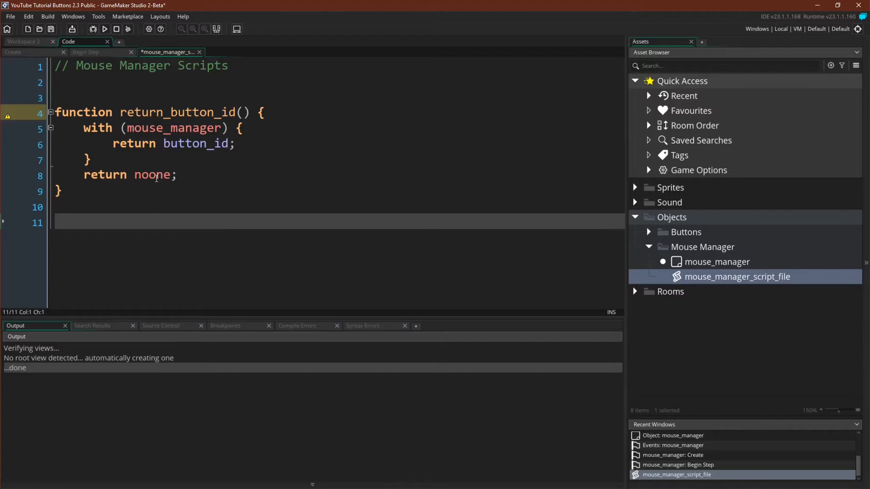
# Step: Write button_is_selected() returning mouse_manager's button_selected, else false
pyautogui.write('function')
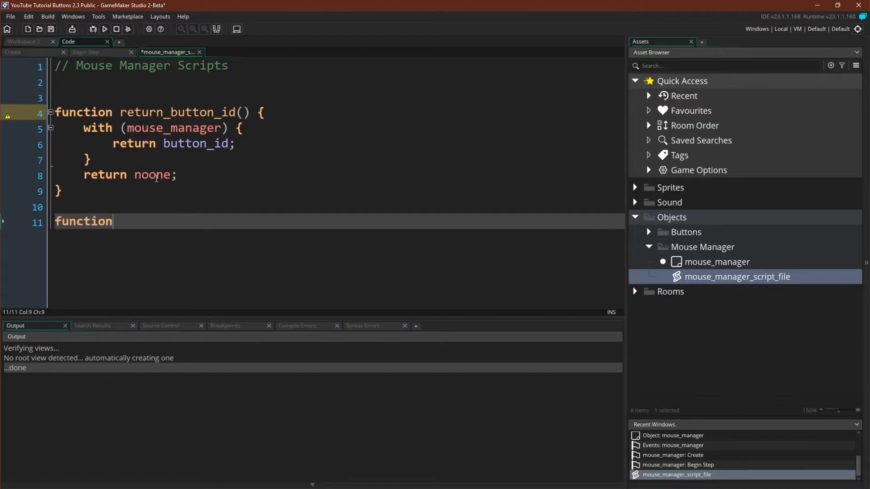
pyautogui.write('button_')
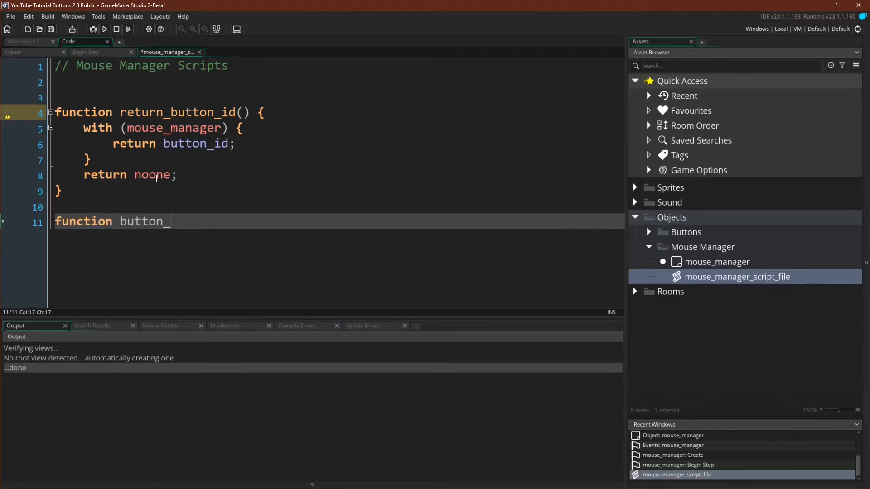
pyautogui.write('is_selected() {')
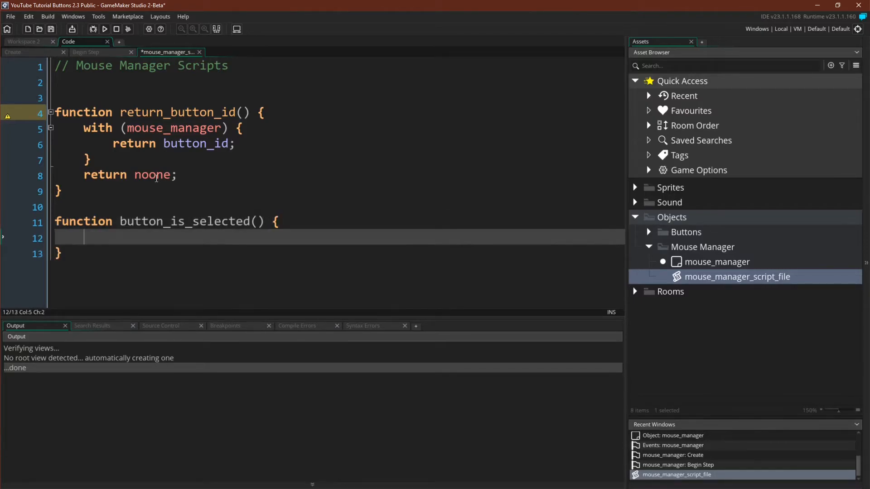
pyautogui.write('with (mouse_manager) {')
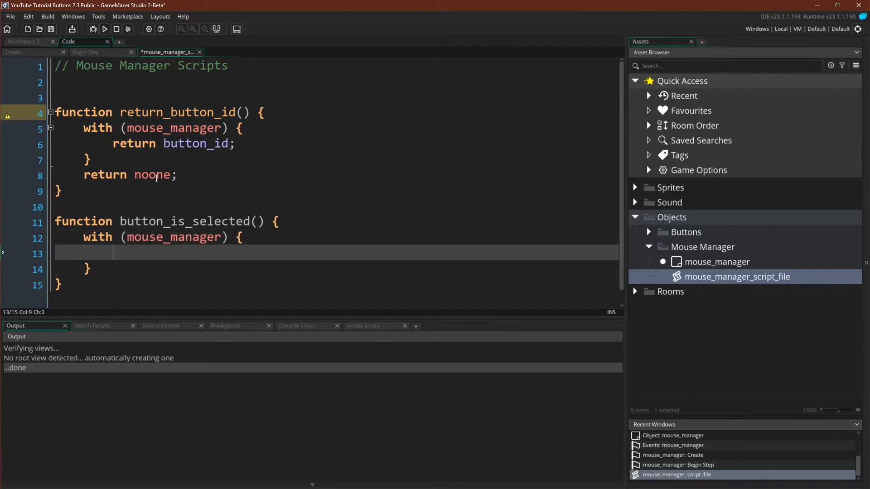
pyautogui.write('return button_selected')
pyautogui.write('return false')
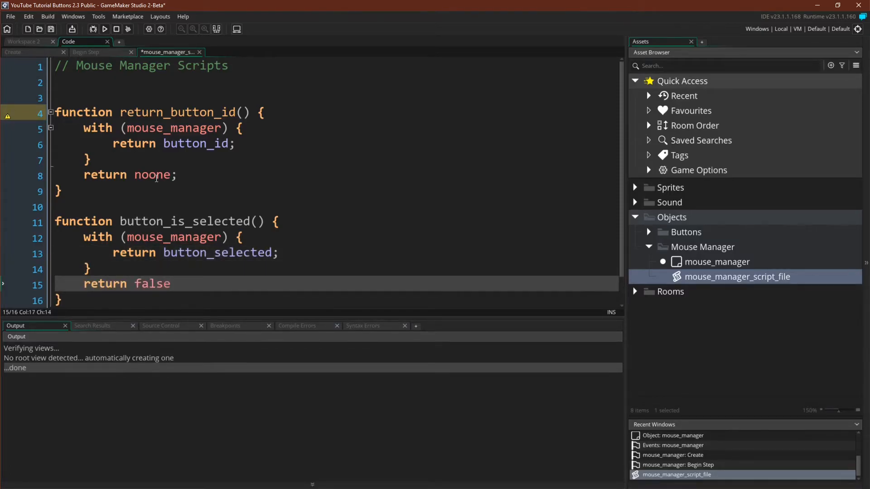
pyautogui.write(';')
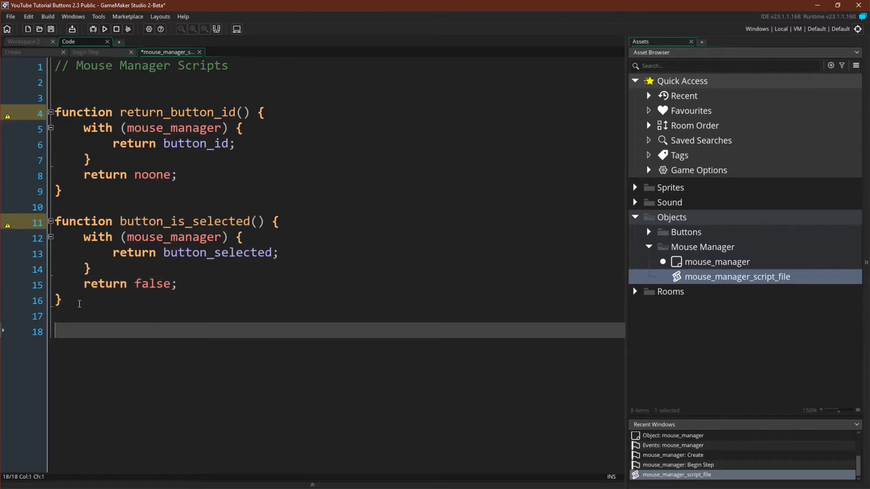
# Step: Write set_button_selected(_selected) setting mouse_manager's button_selected = false
pyautogui.write('function')
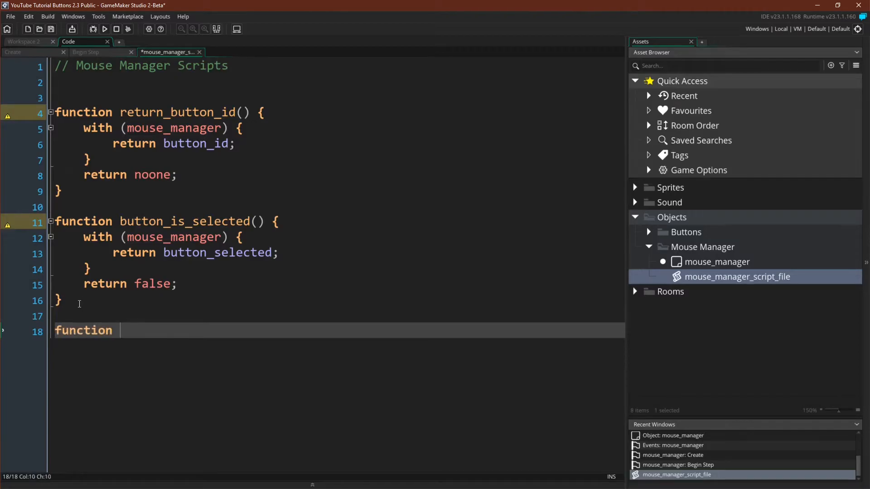
pyautogui.write('set_button')
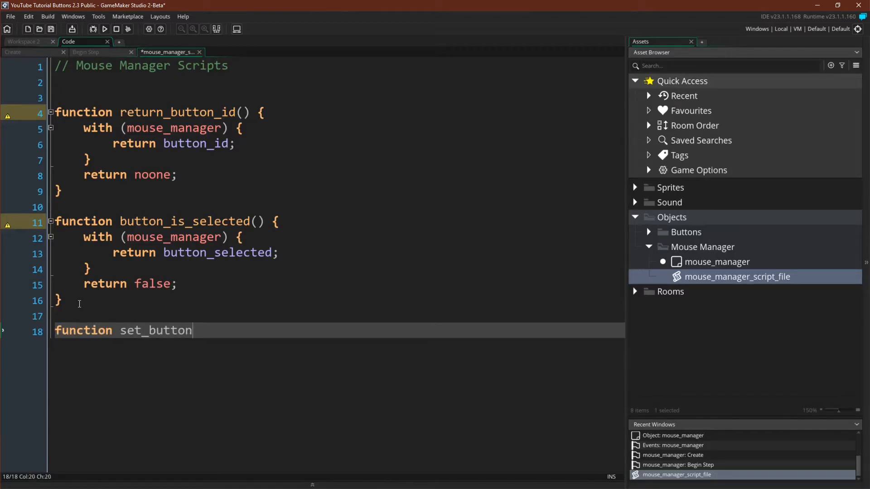
pyautogui.write('_selected')
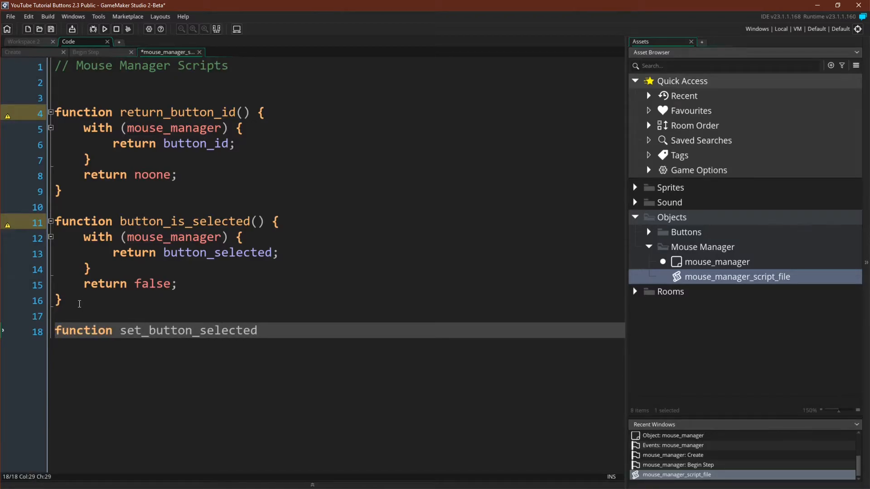
pyautogui.write('(_selected')
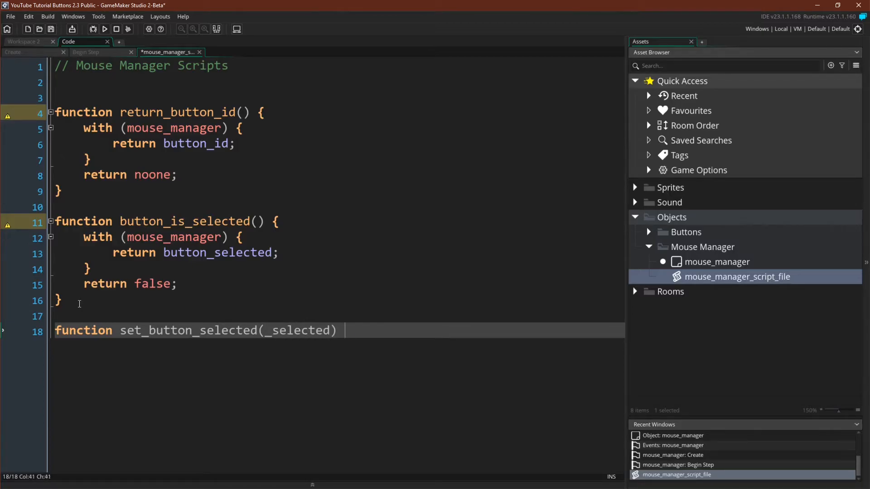
pyautogui.write('{')
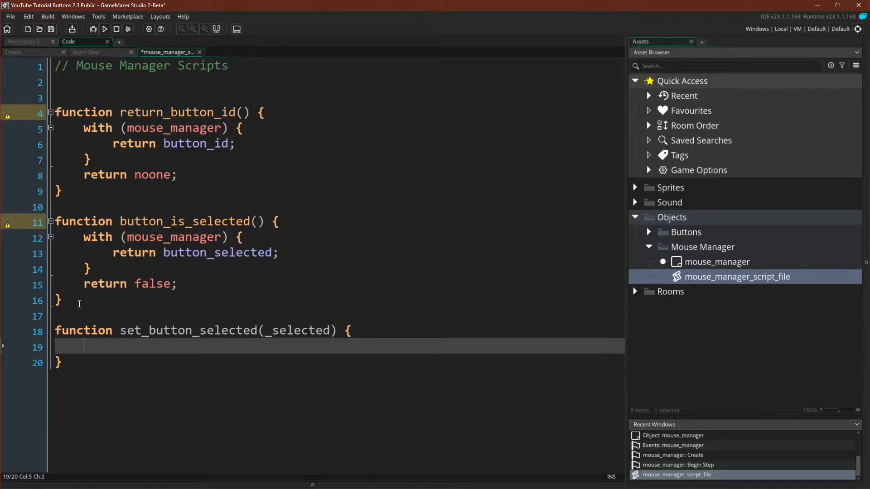
pyautogui.write('with (mouse_')
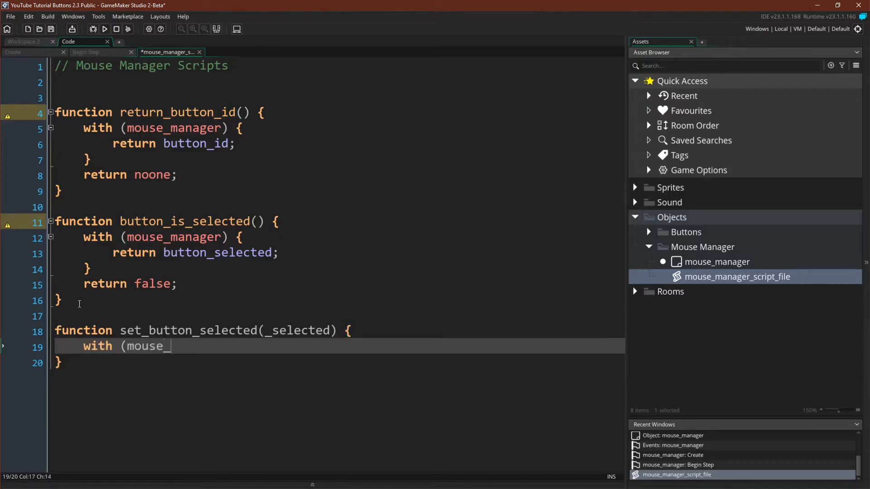
pyautogui.write('manager) {')
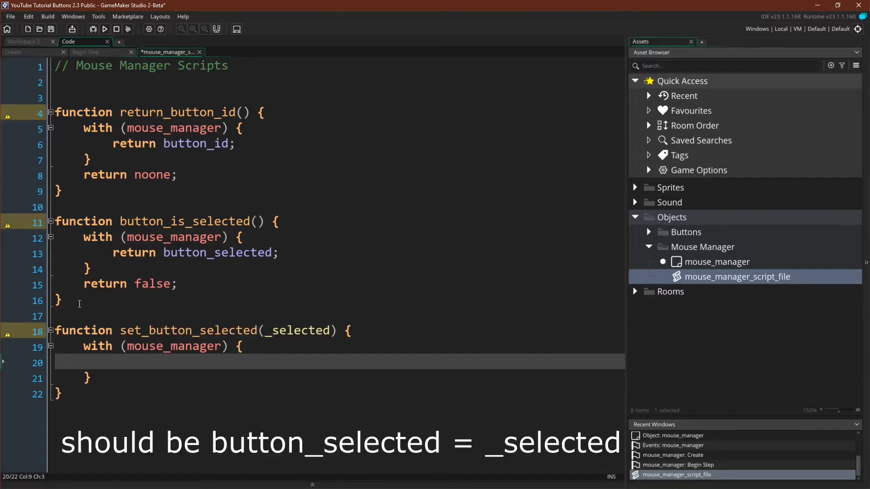
pyautogui.write('button_selected')
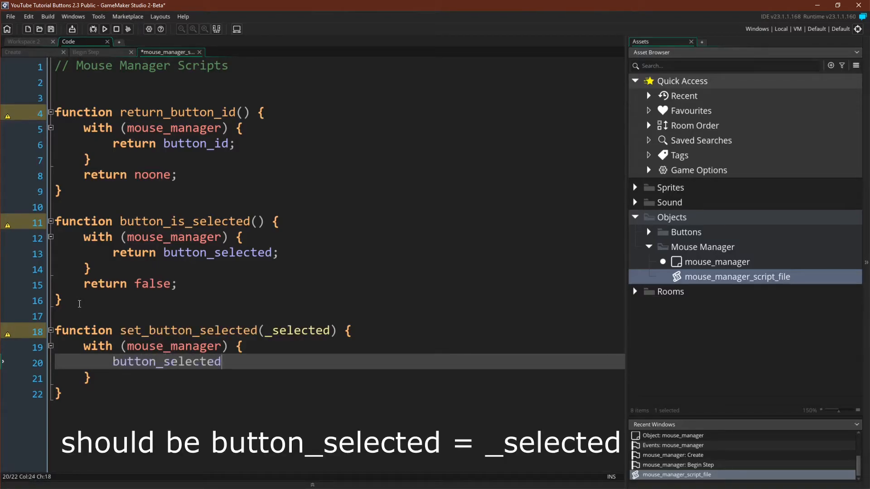
pyautogui.write('= false;')
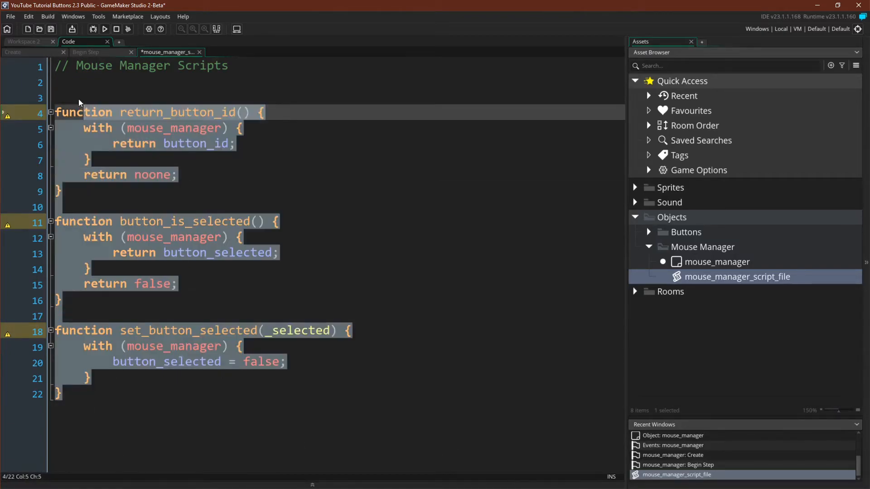
# Step: Add blank lines after set_button_selected and collapse the Mouse Manager group
pyautogui.click(72, 98)
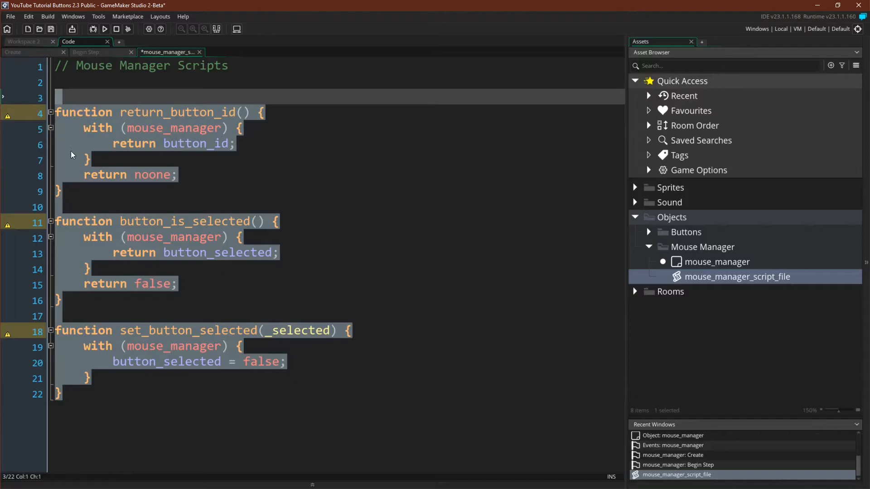
pyautogui.click(182, 190)
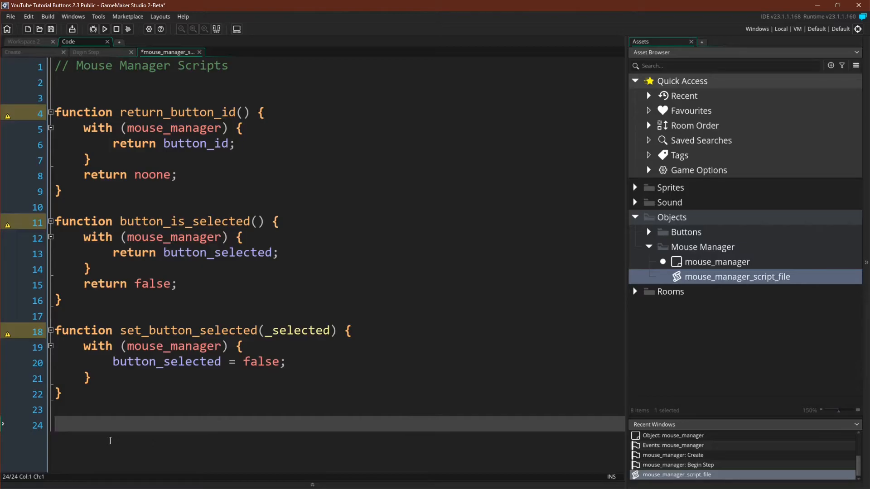
pyautogui.moveTo(787, 356)
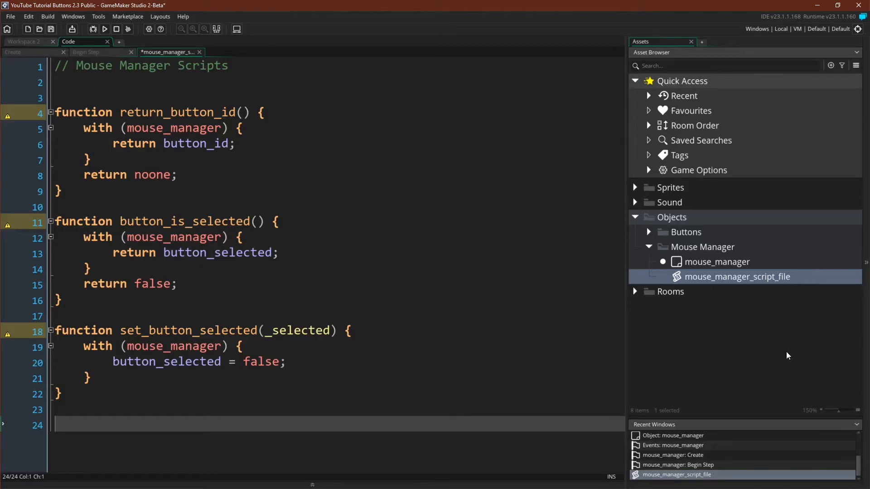
pyautogui.moveTo(776, 231)
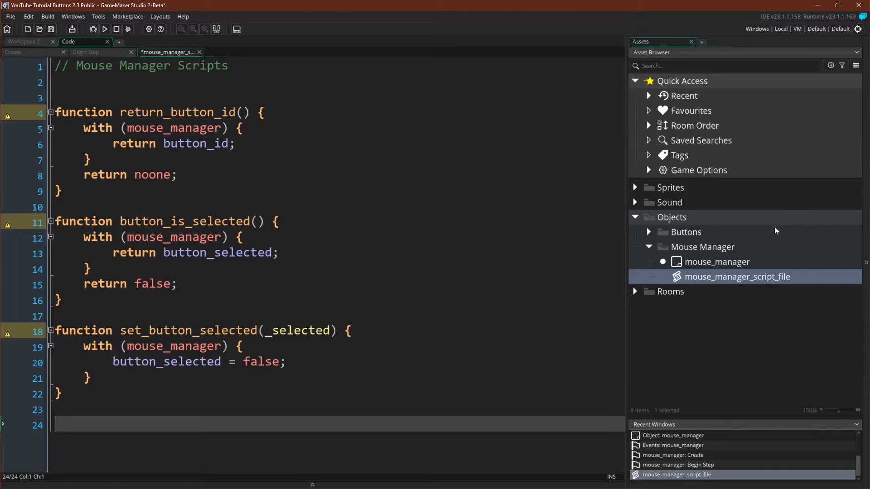
pyautogui.moveTo(674, 406)
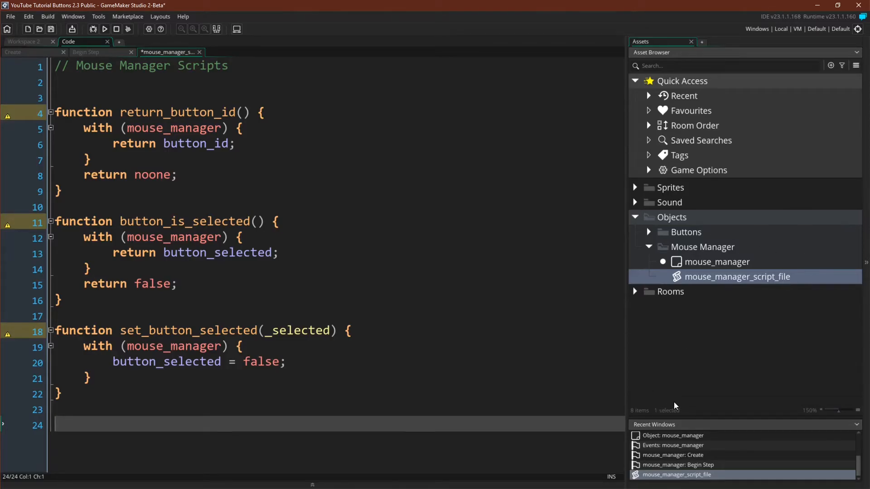
pyautogui.moveTo(715, 284)
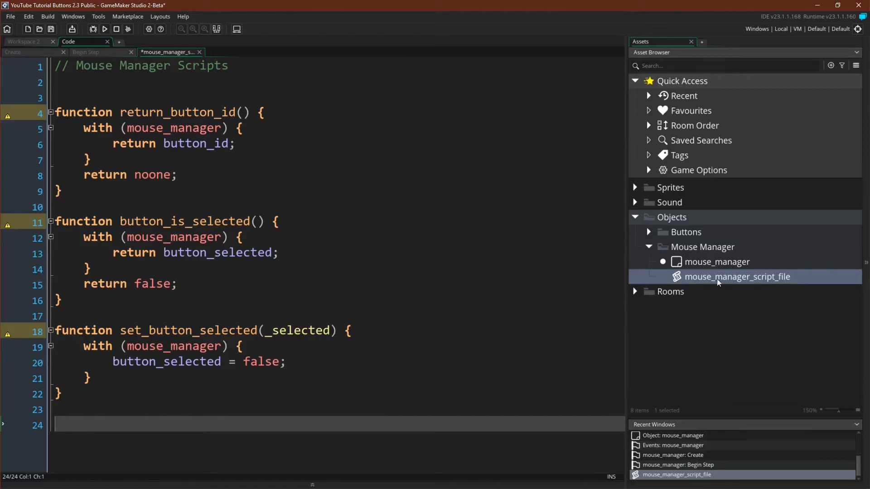
pyautogui.click(648, 246)
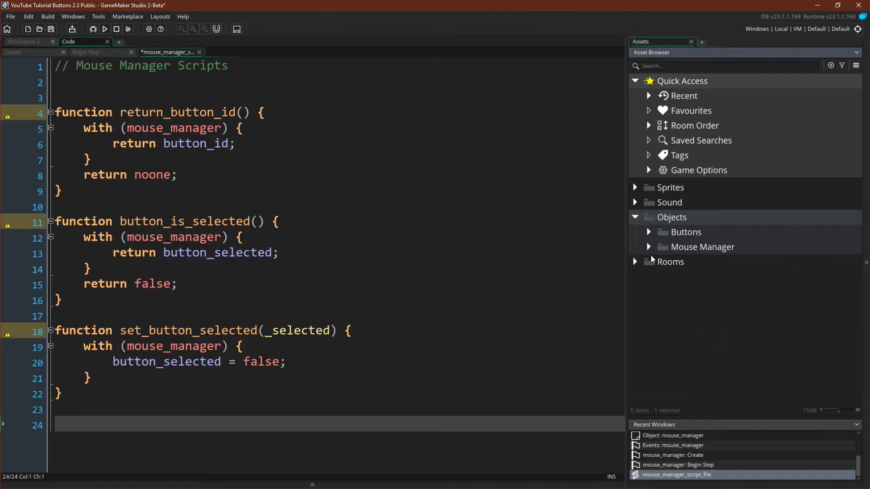
pyautogui.moveTo(651, 239)
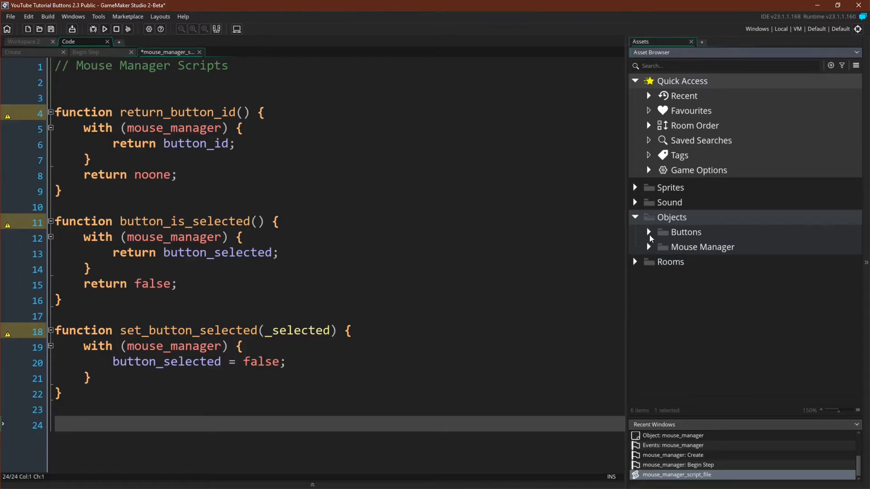
# Step: Open button_parent from the Buttons group and add a Step event to it
pyautogui.click(647, 232)
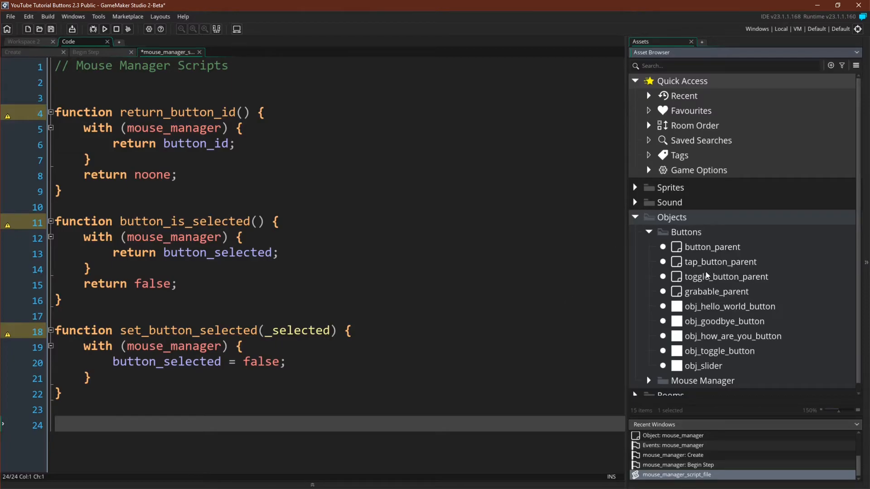
pyautogui.click(24, 41)
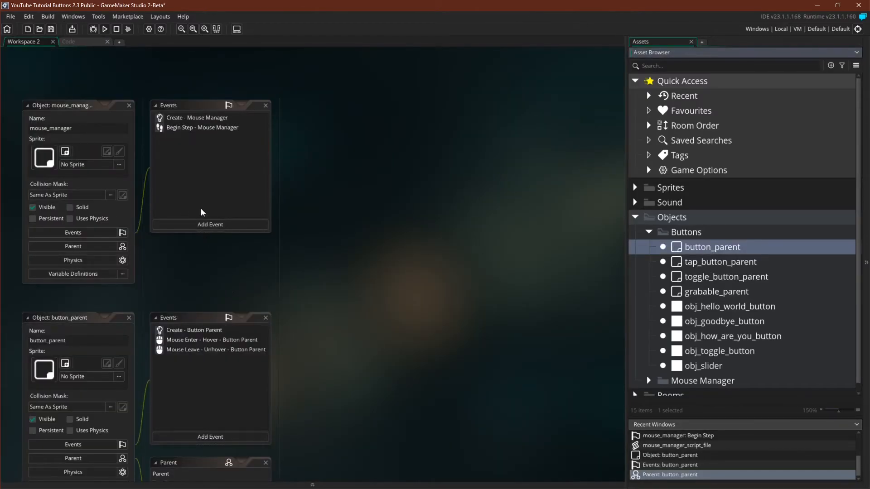
pyautogui.scroll(-3)
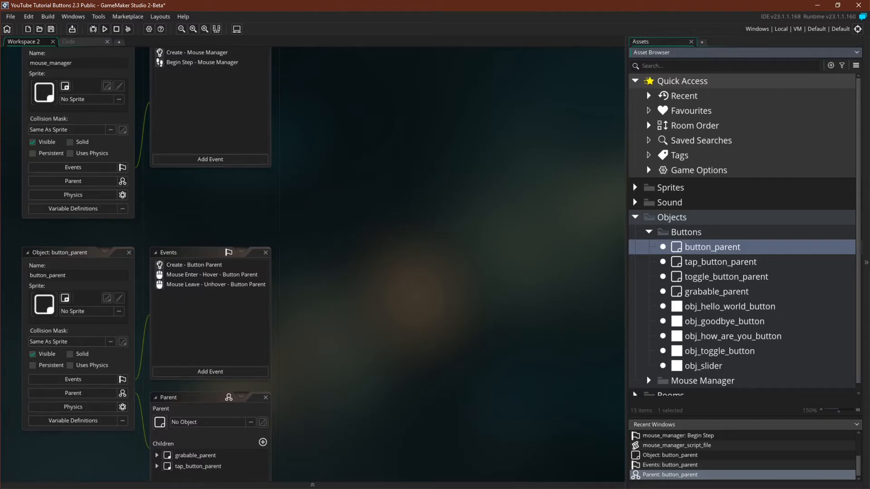
pyautogui.click(209, 372)
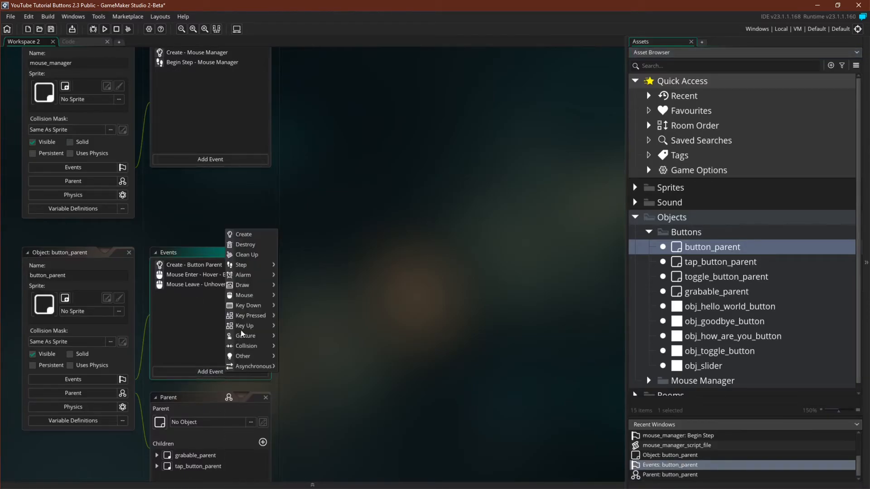
pyautogui.click(241, 265)
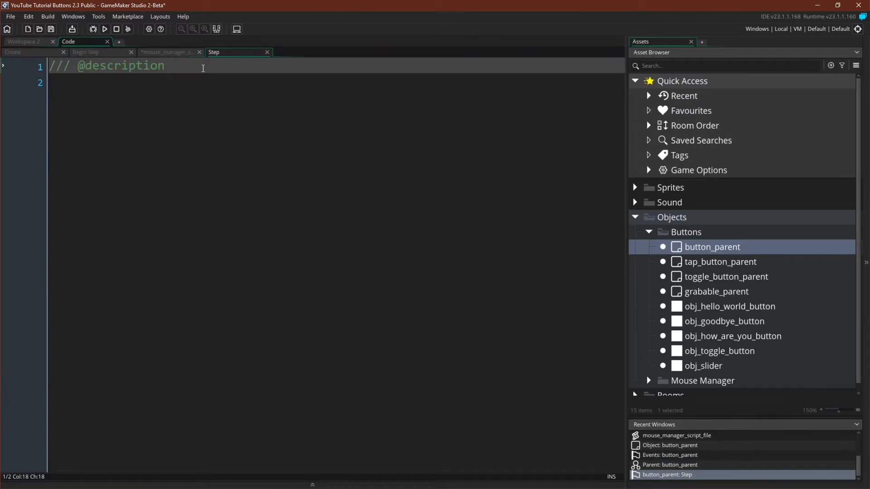
# Step: Describe the Step event as Updated Selected and store var prev_selected = selected;
pyautogui.write('Updated')
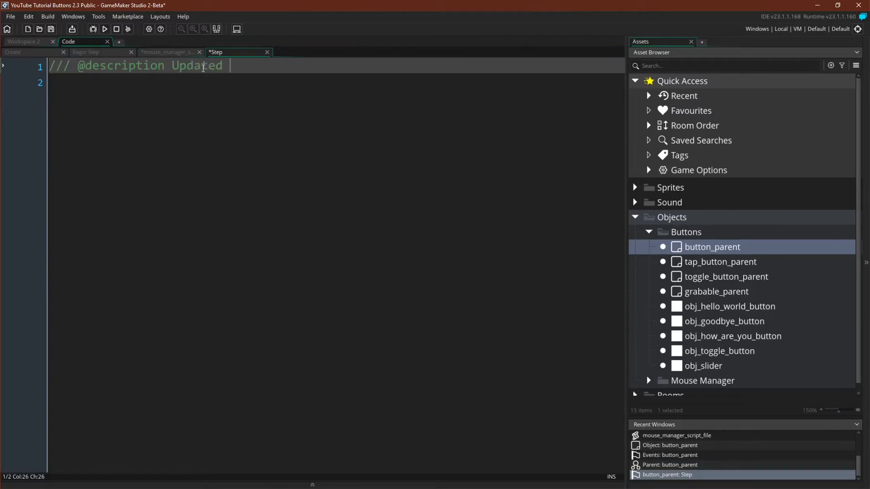
pyautogui.write('Selected - Button Parent')
pyautogui.write('V')
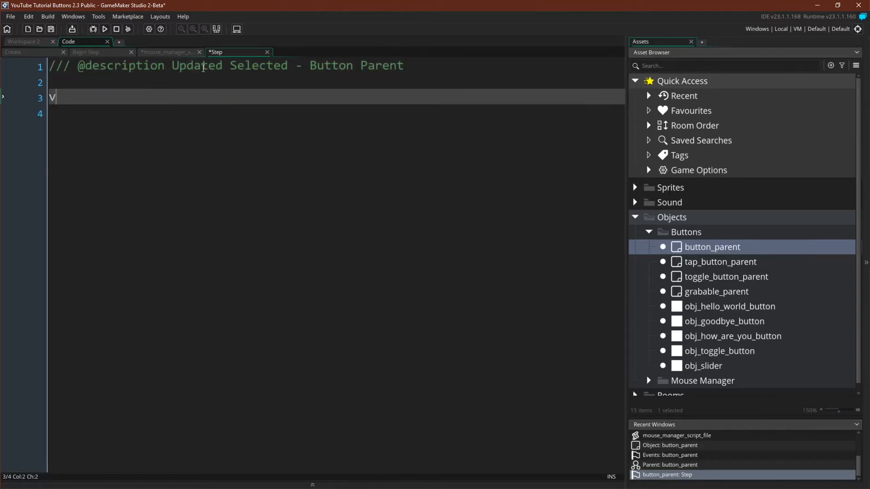
pyautogui.write('ar prev_s')
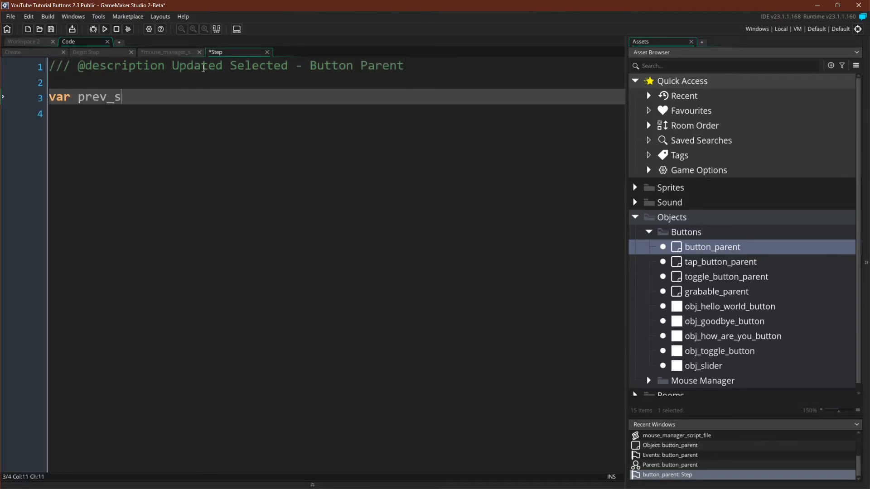
pyautogui.write('elected = s')
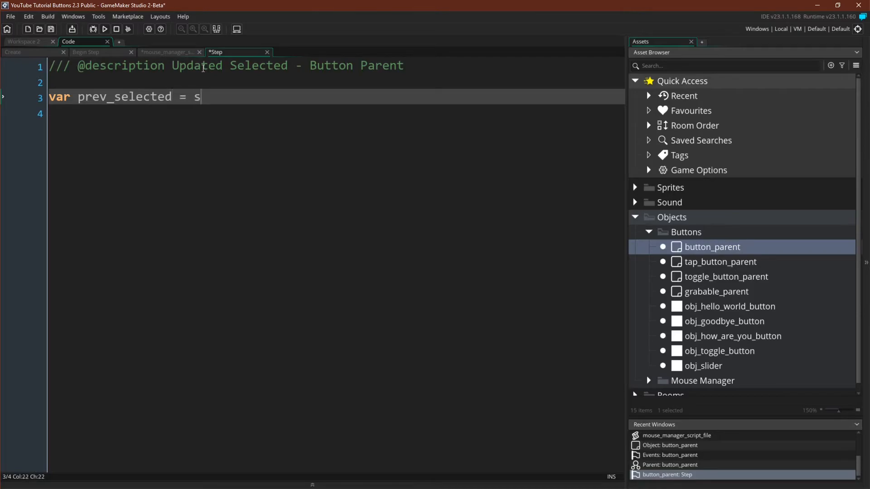
pyautogui.write('elected;')
pyautogui.write('if')
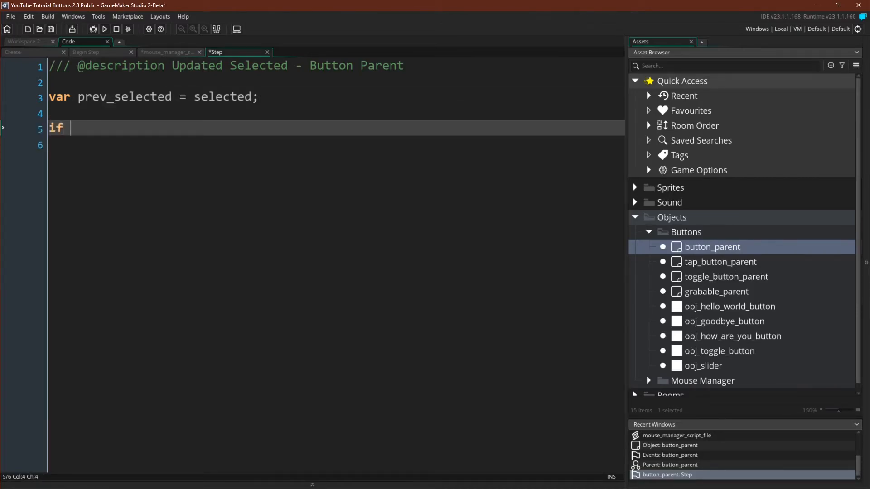
# Step: If !button_is_selected(), set selected = (return_button_id() == id)
pyautogui.write('(!butt')
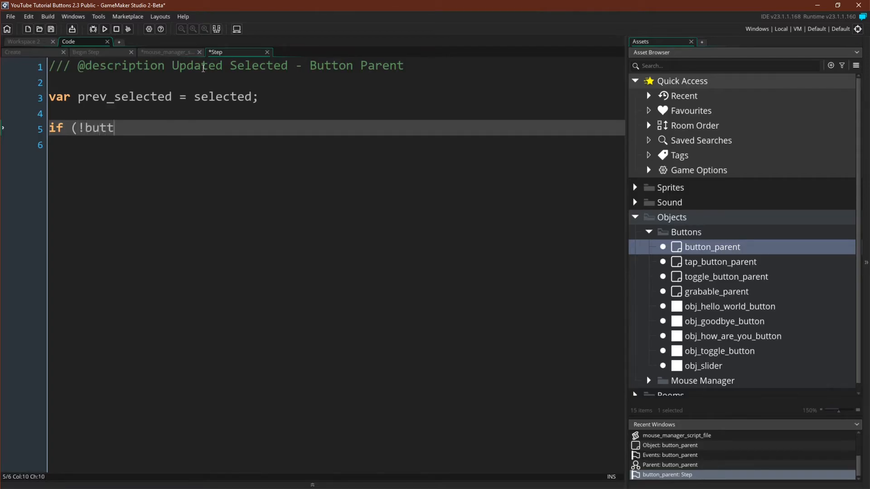
pyautogui.write('on_is_selected(')
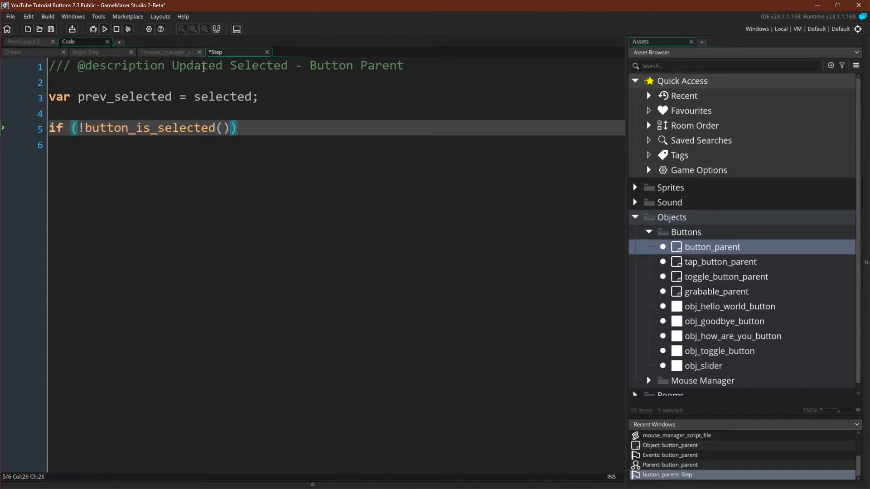
pyautogui.write('{}')
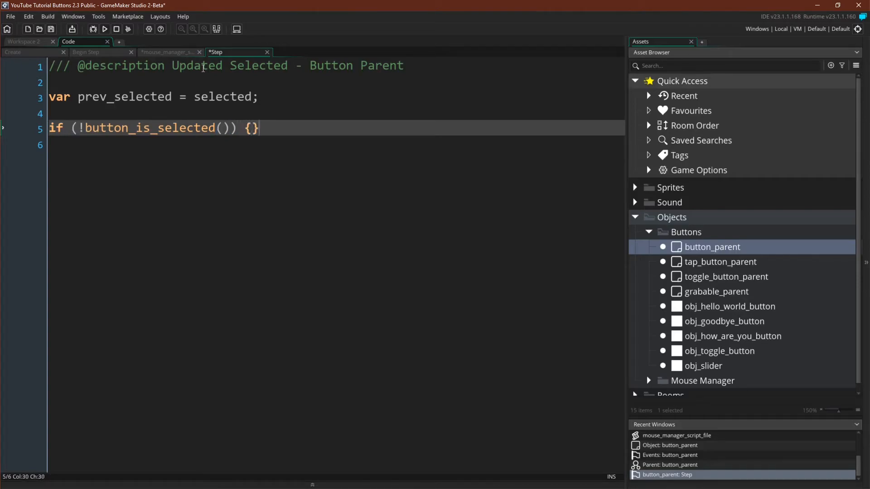
pyautogui.press('Enter')
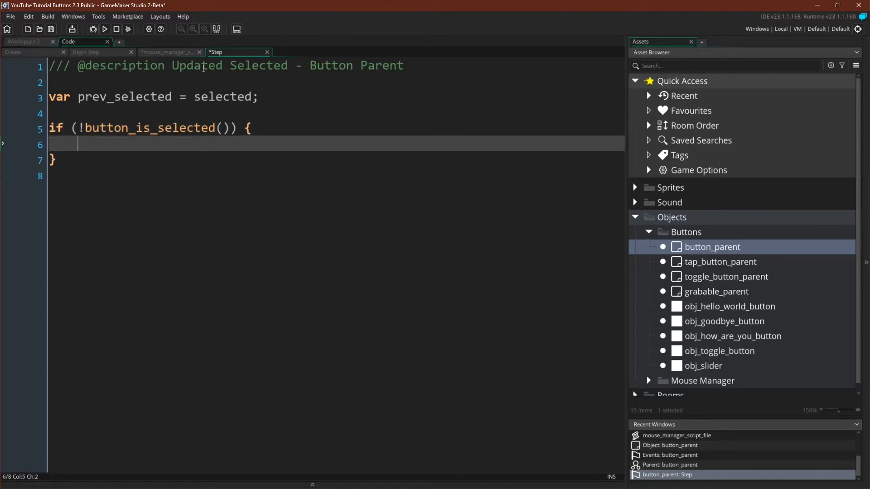
pyautogui.write('selected =')
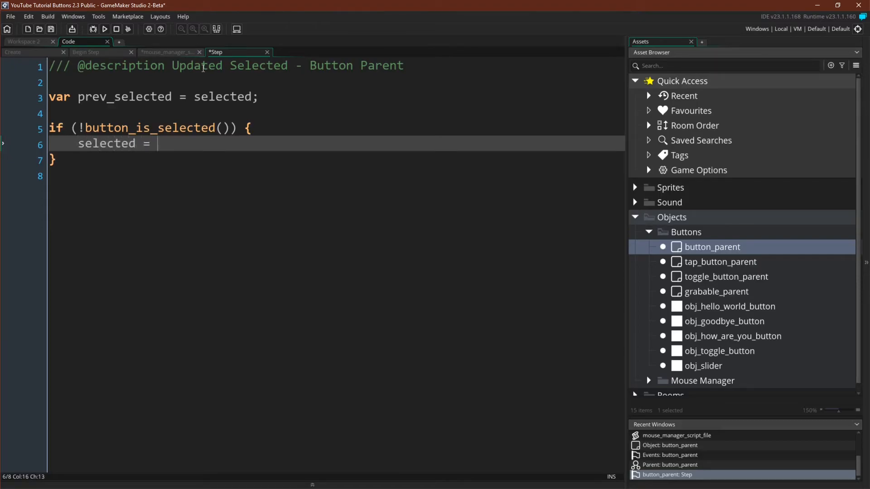
pyautogui.write('(return_butt')
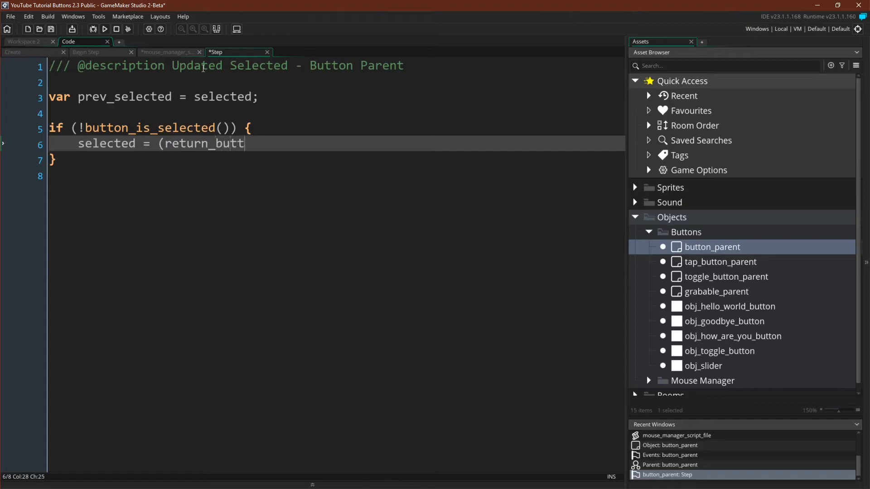
pyautogui.write('on_id() ==')
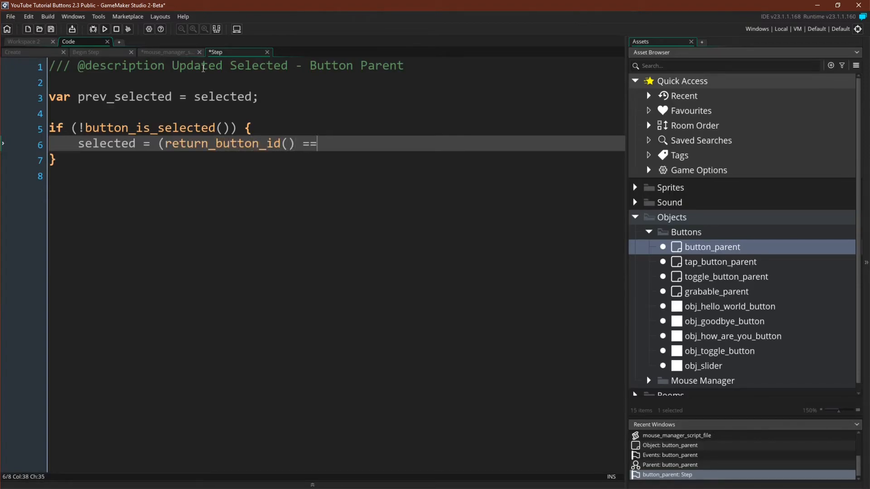
pyautogui.write('id);')
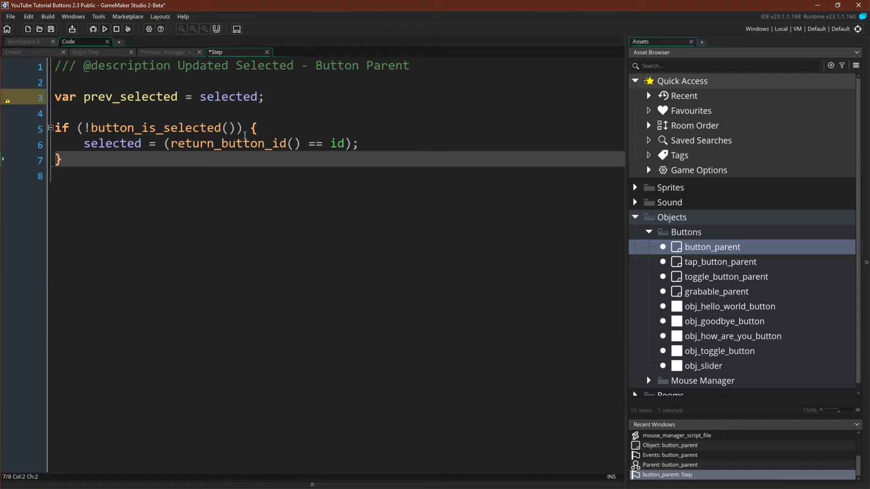
pyautogui.moveTo(326, 146)
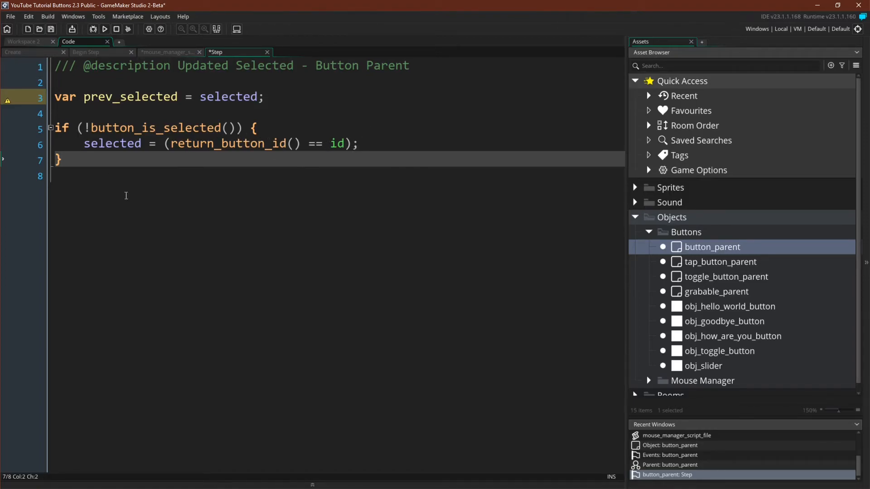
pyautogui.moveTo(64, 183)
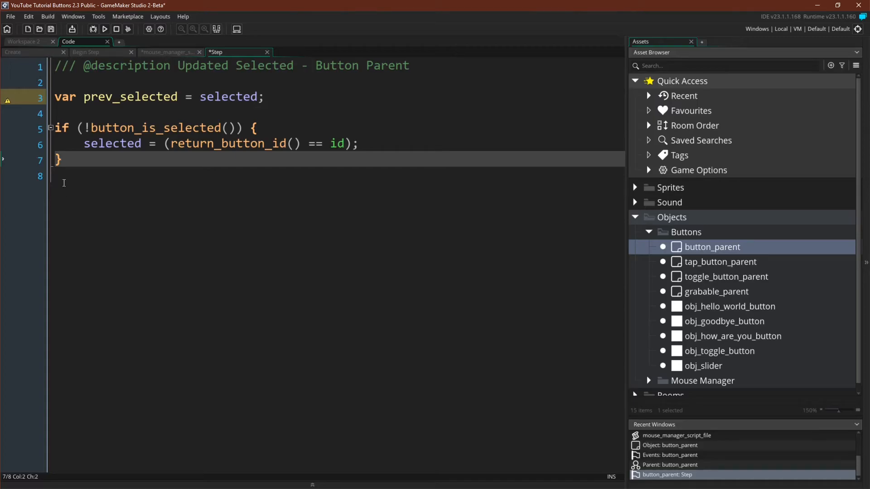
# Step: Else if return_button_id() != id, set selected = false
pyautogui.write('else if (')
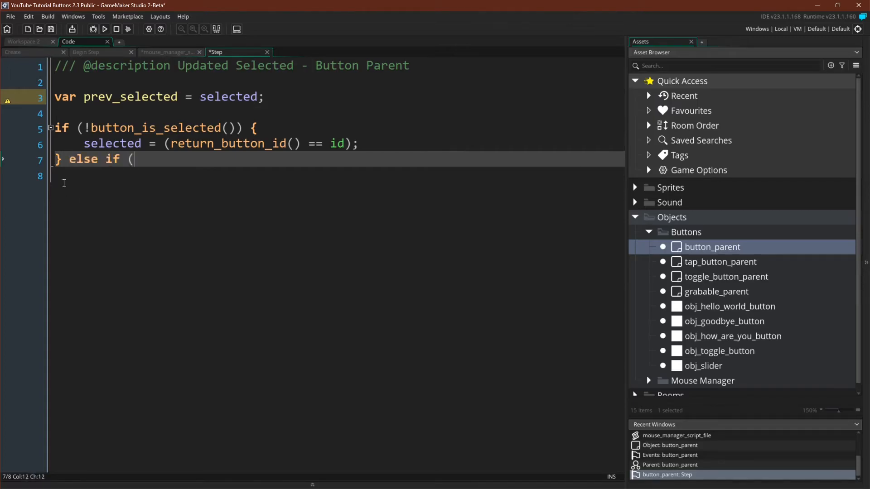
pyautogui.write('return_button_id() !=')
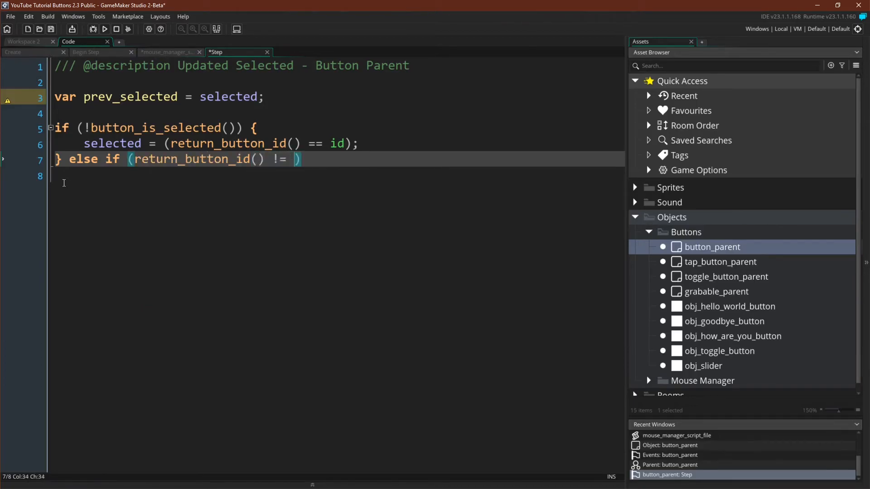
pyautogui.write('id')
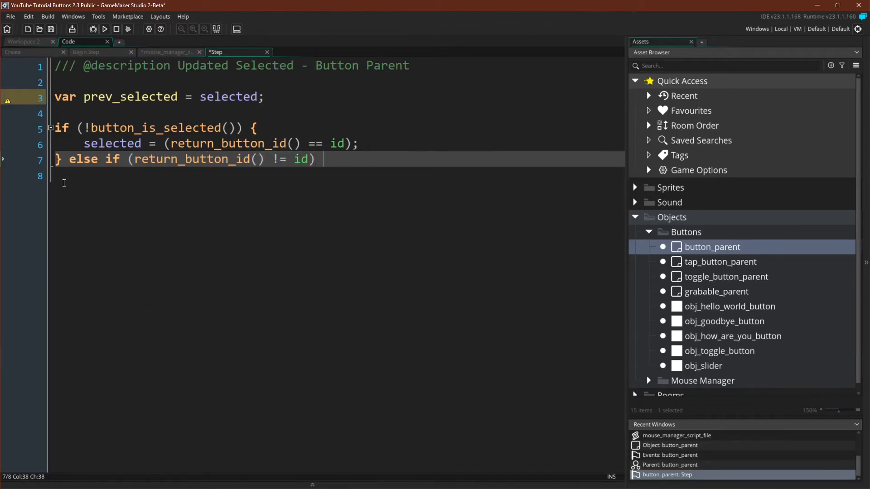
pyautogui.write('{')
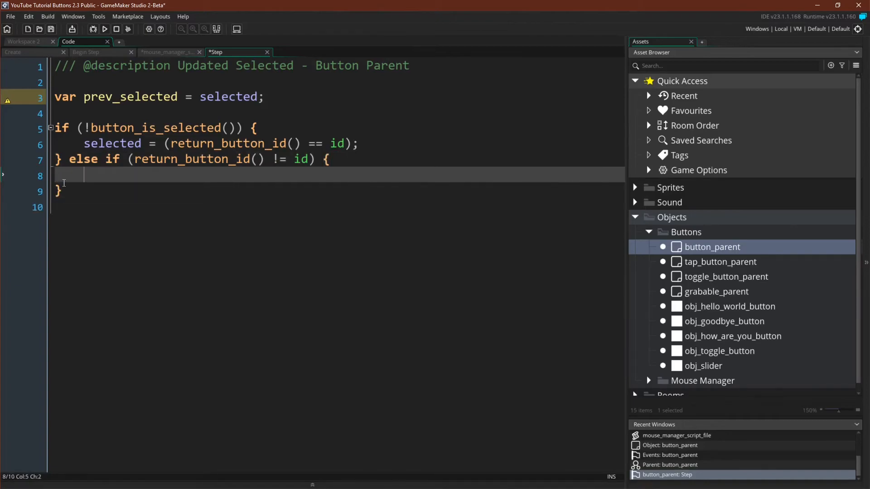
pyautogui.write('selected =')
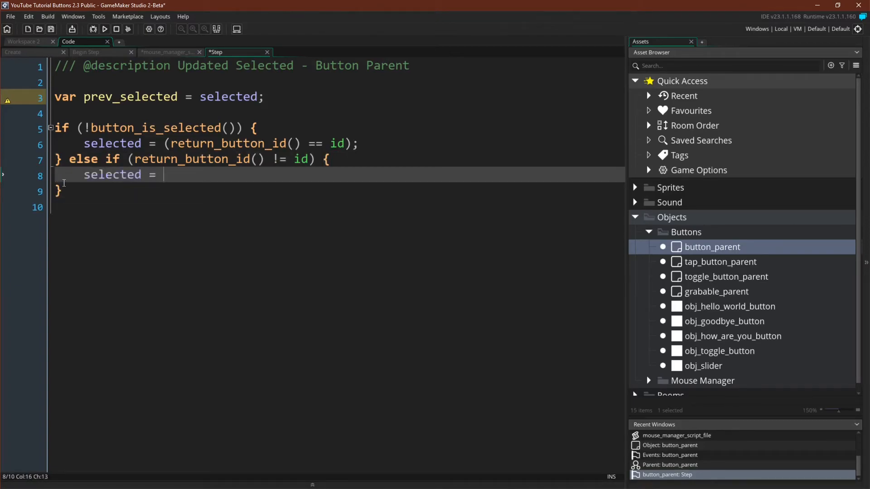
pyautogui.write('false;')
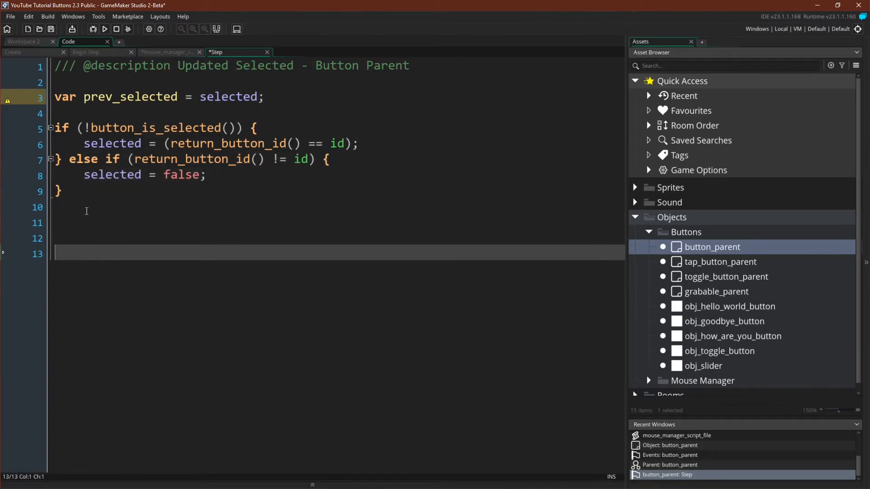
# Step: When prev_selected != selected call set_button_selected(selected), then begin an if (selected) block
pyautogui.write('if')
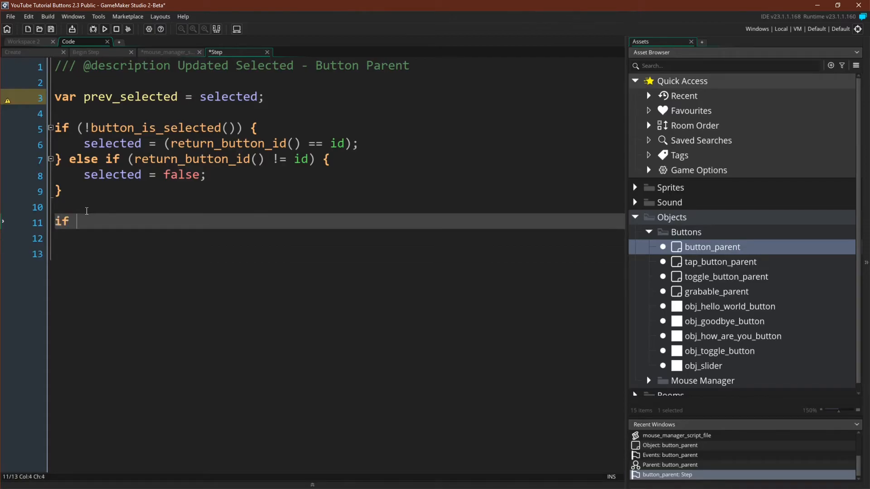
pyautogui.write('(prev_selected = sel')
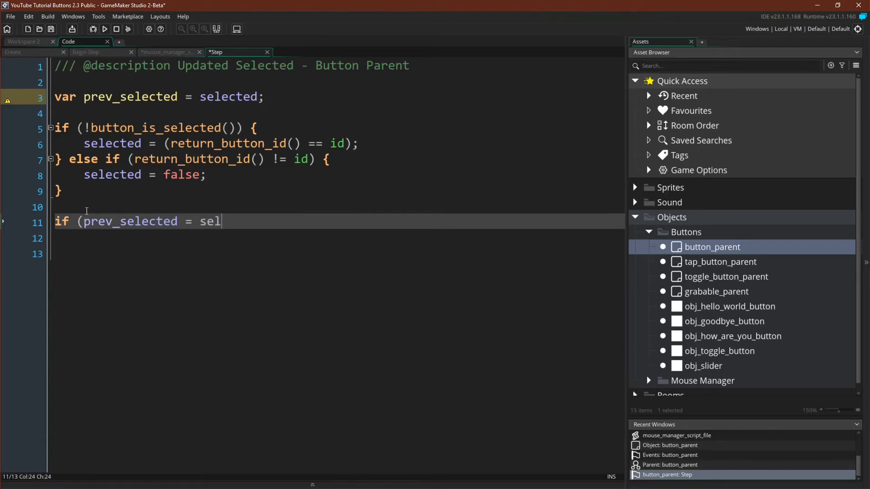
pyautogui.write('ected) {}')
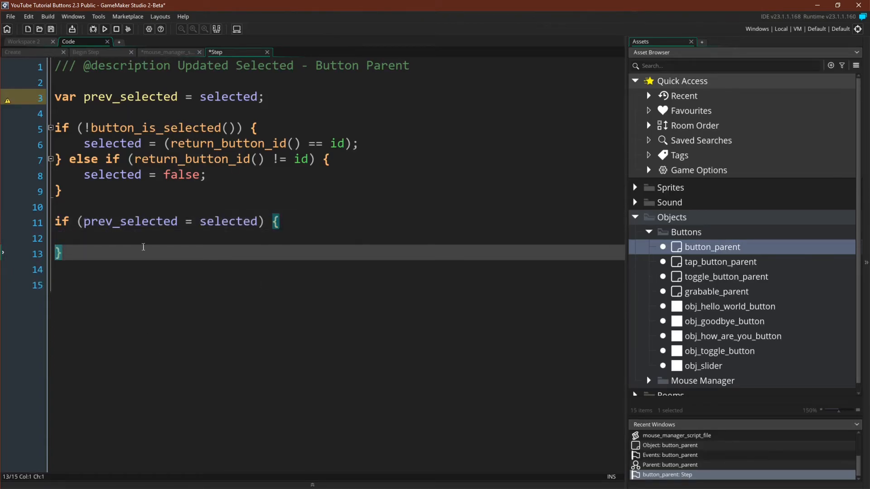
pyautogui.click(136, 97)
pyautogui.write('!')
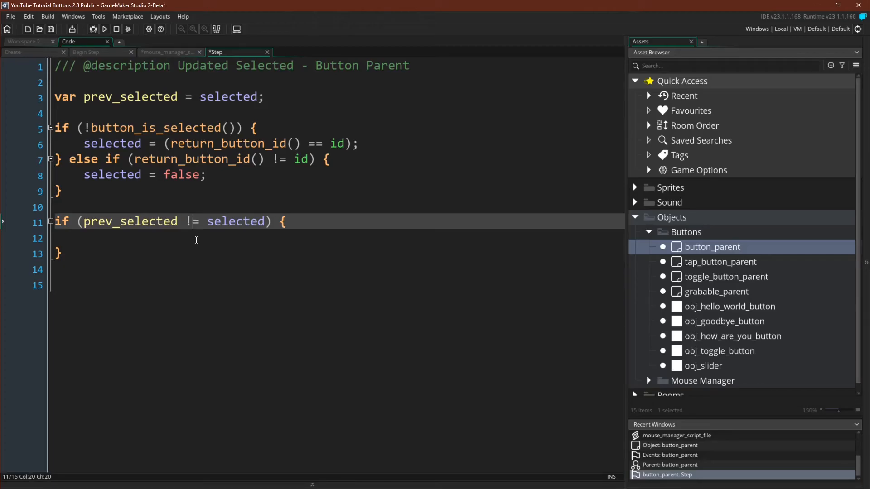
pyautogui.moveTo(70, 329)
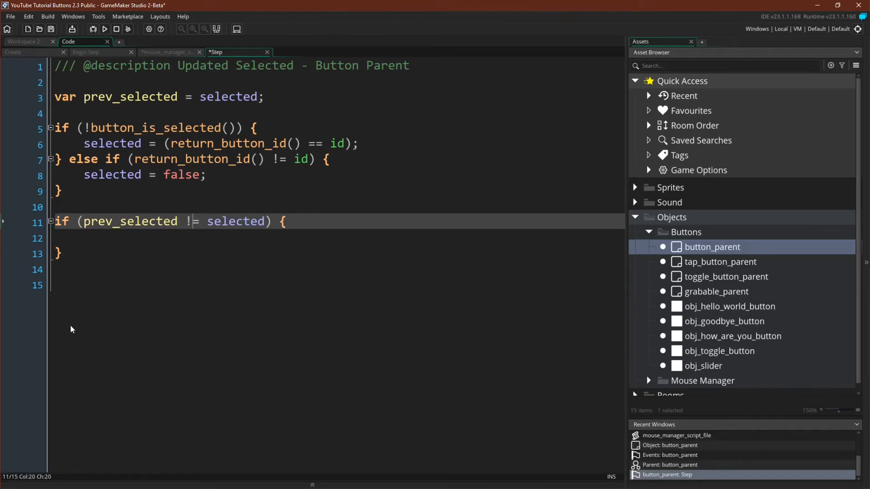
pyautogui.moveTo(135, 248)
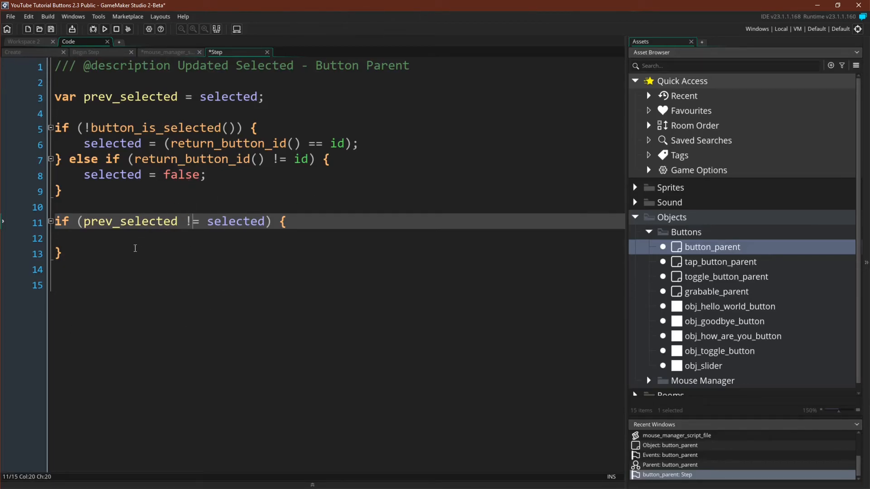
pyautogui.click(135, 238)
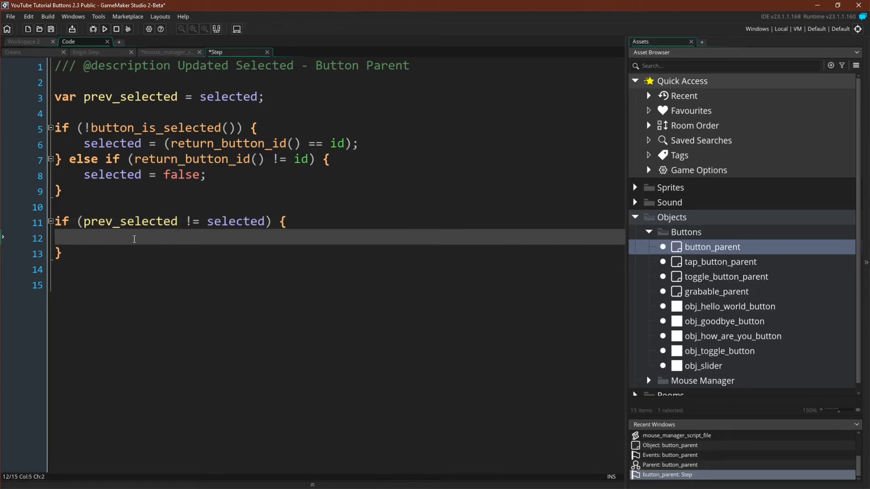
pyautogui.write('set_but')
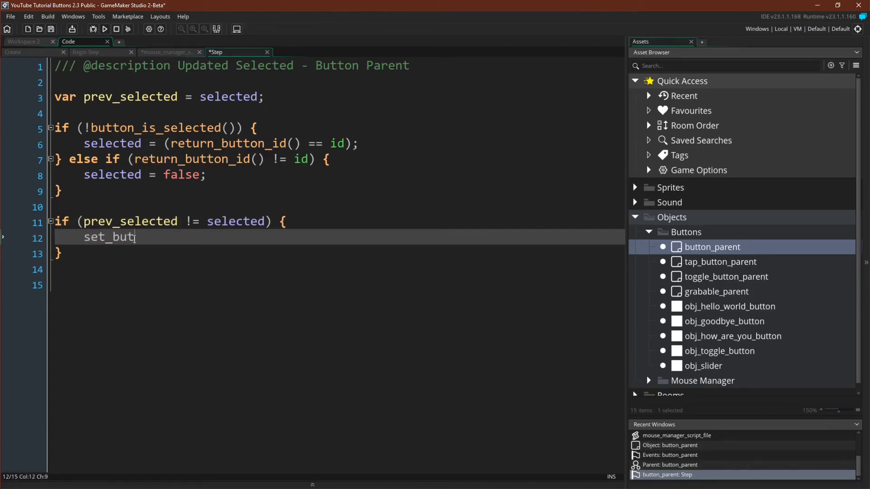
pyautogui.write('ton_selected()')
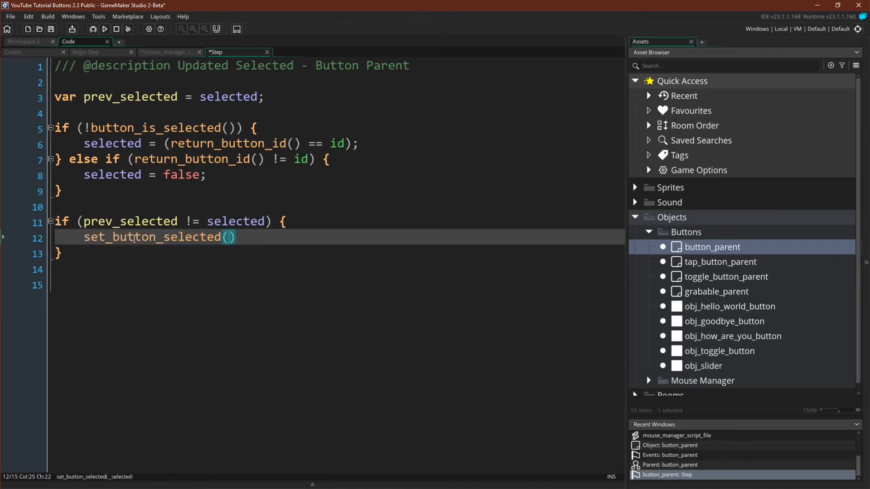
pyautogui.write('selec')
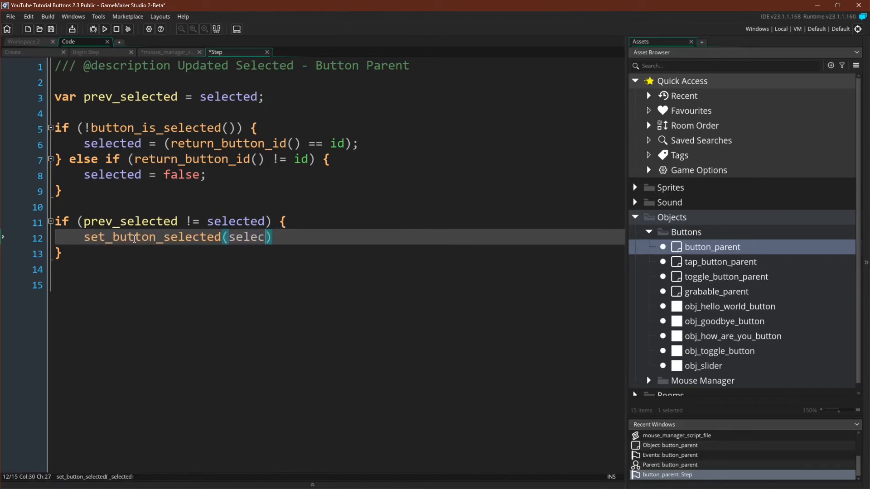
pyautogui.write('ted);')
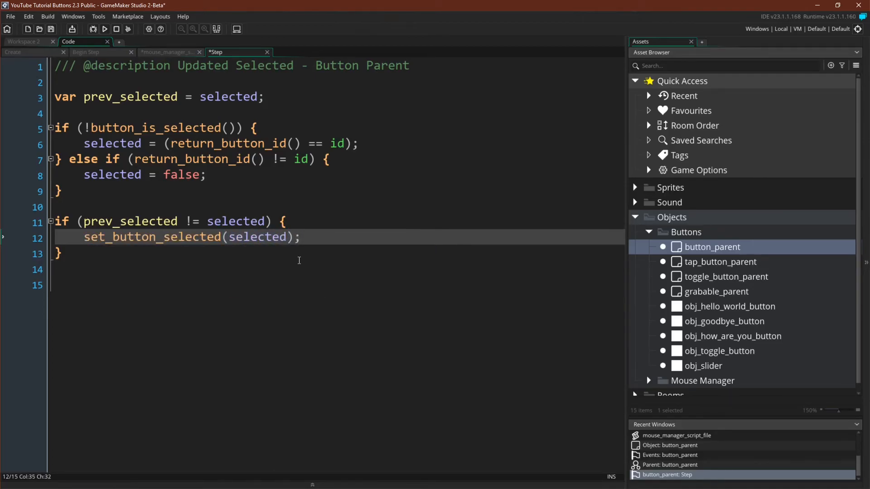
pyautogui.write('if')
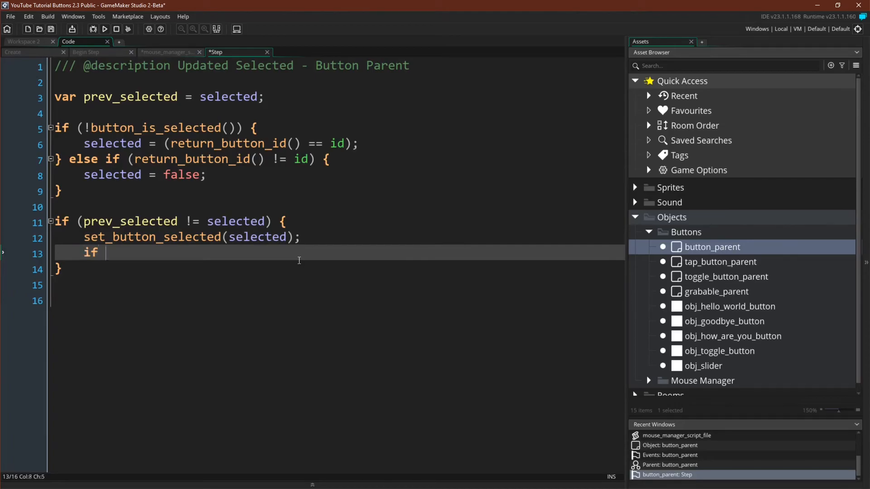
pyautogui.write('(selected)')
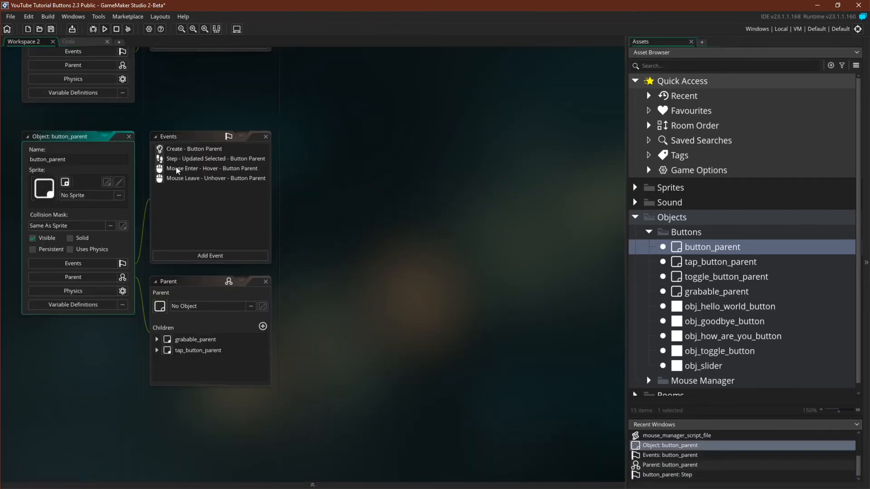
# Step: Review the Mouse Enter hover code, then delete the Mouse Enter and Mouse Leave events, confirming both
pyautogui.doubleClick(212, 168)
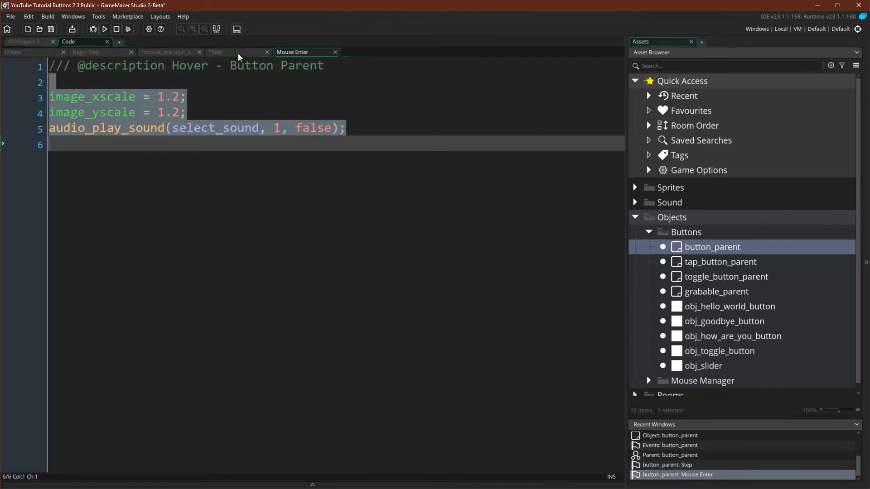
pyautogui.click(216, 51)
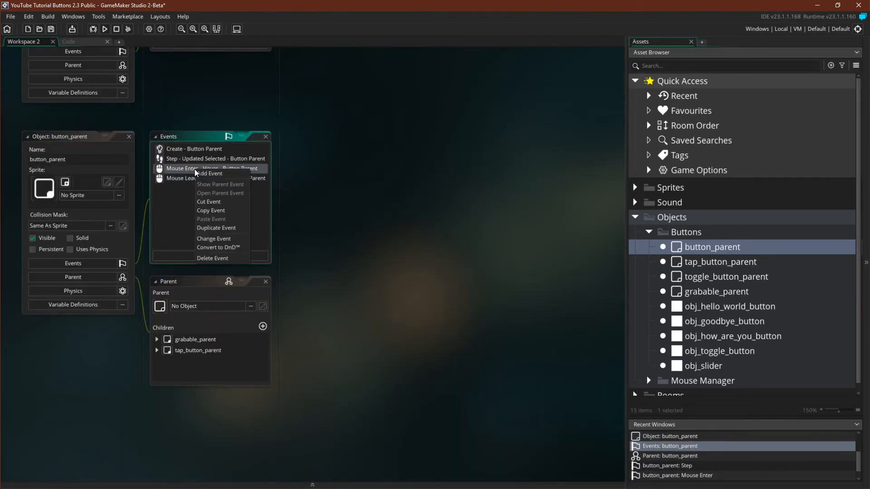
pyautogui.click(212, 259)
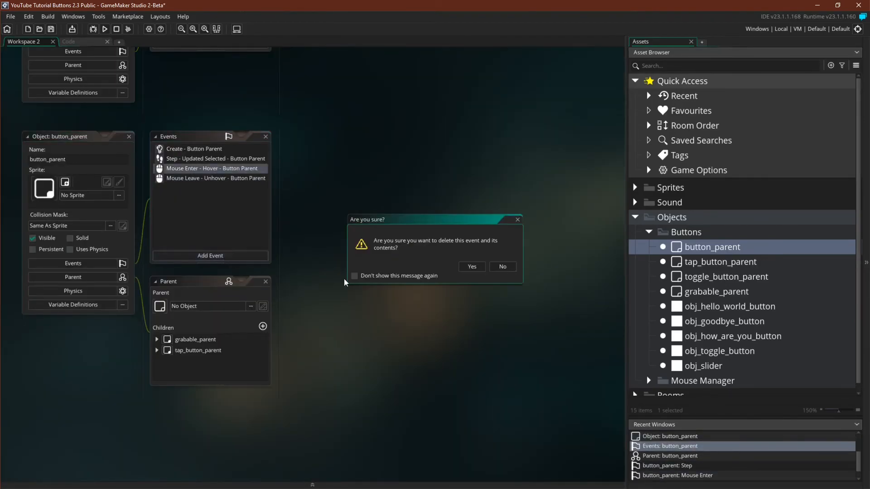
pyautogui.click(470, 266)
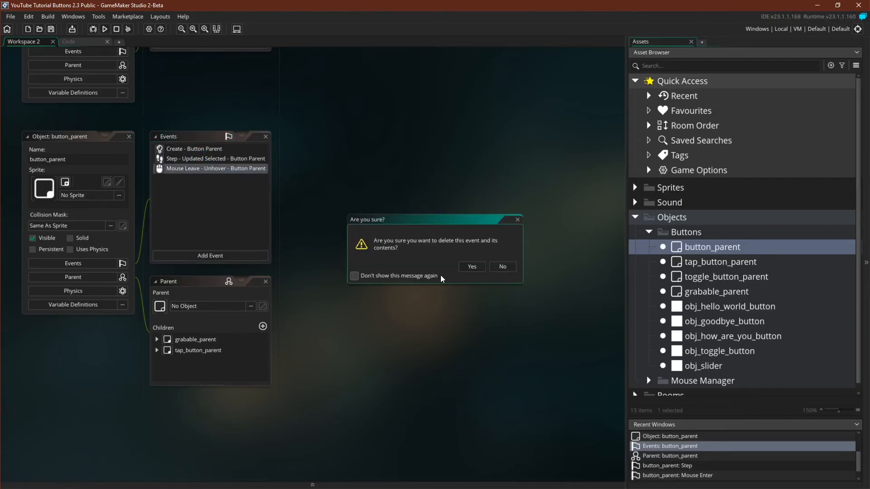
pyautogui.click(471, 268)
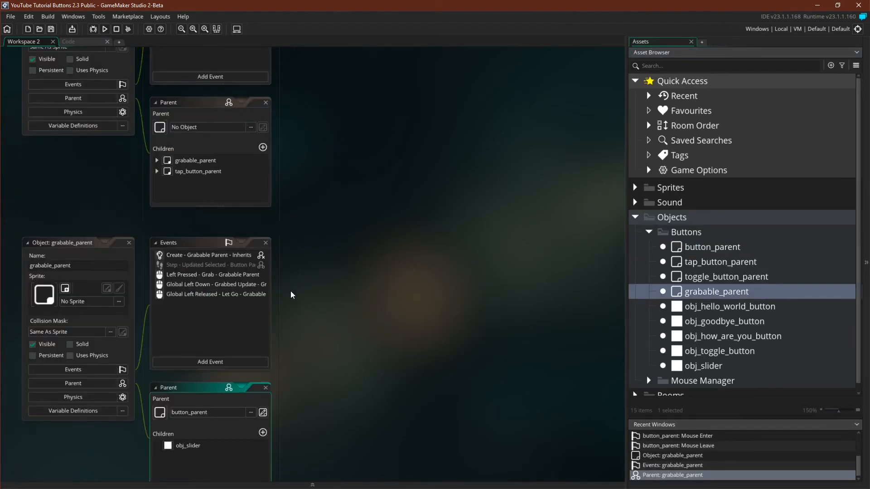
pyautogui.moveTo(186, 315)
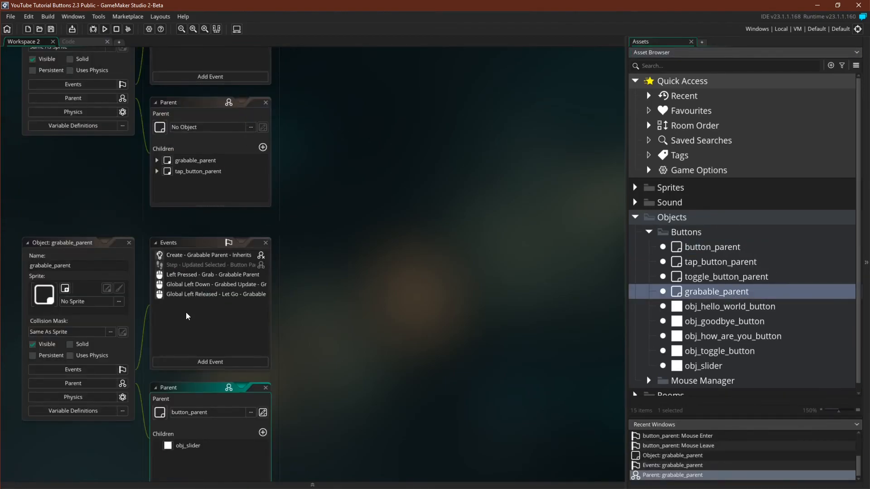
pyautogui.moveTo(192, 264)
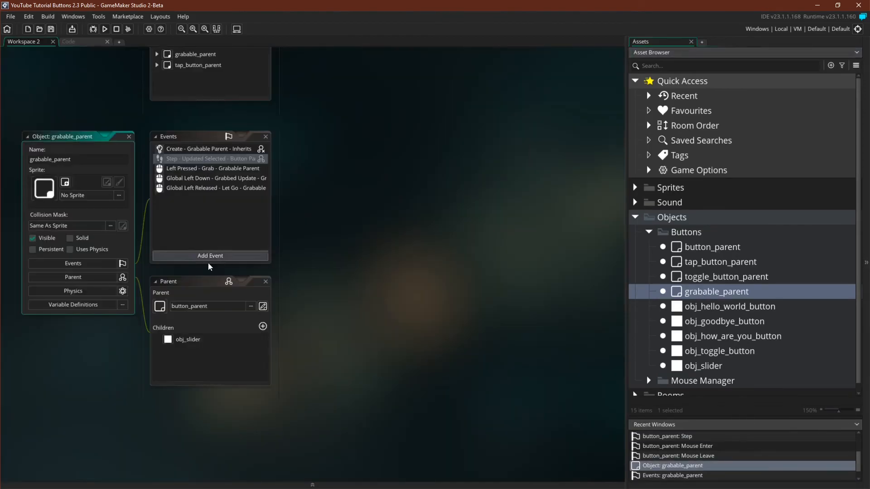
pyautogui.moveTo(279, 215)
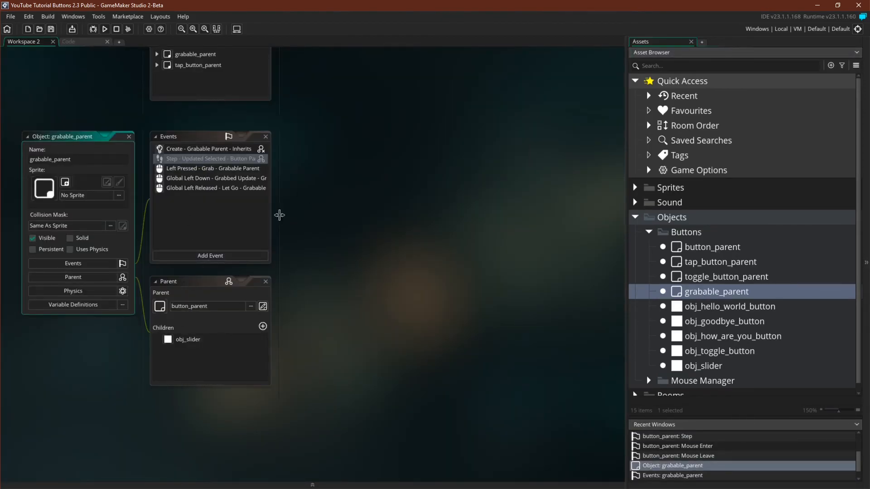
# Step: Inherit the Step event into grabable_parent and add 'if (grabbed) exit;' before event_inherited()
pyautogui.rightClick(209, 159)
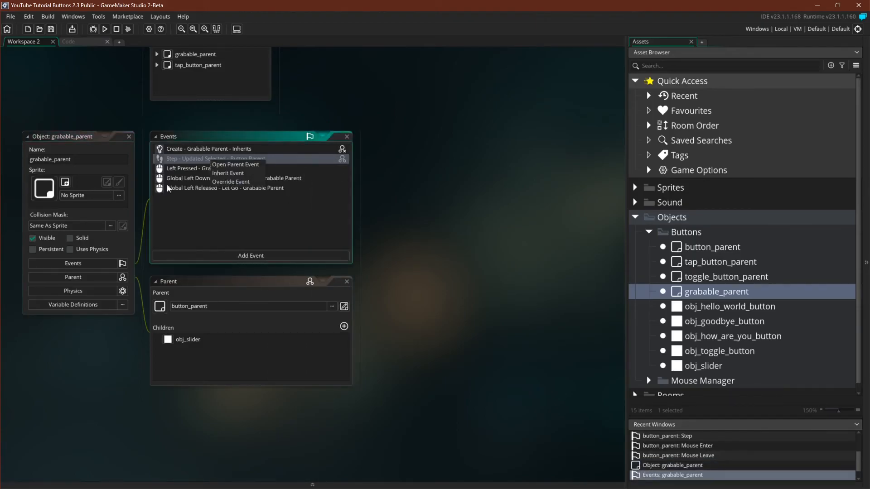
pyautogui.click(235, 164)
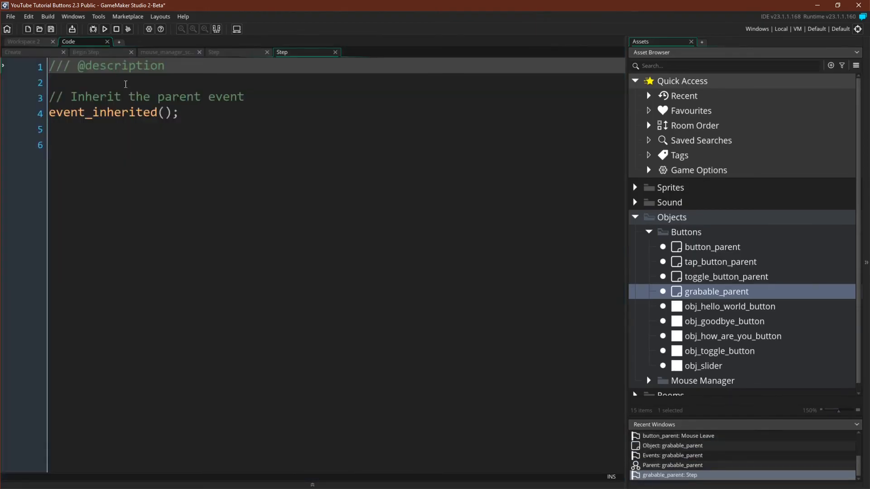
pyautogui.write('if (grabbed')
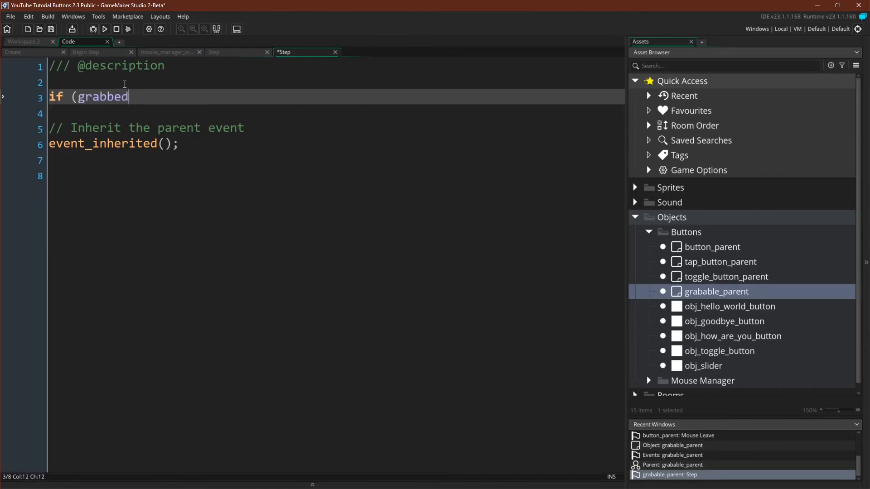
pyautogui.write(') exit;')
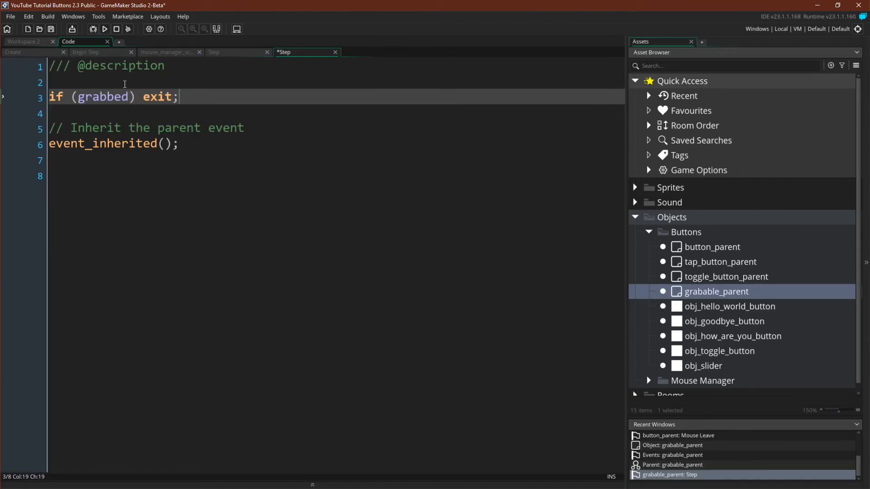
# Step: Set the Step event's description comment to 'Grabable Parent - Inherits'
pyautogui.click(233, 66)
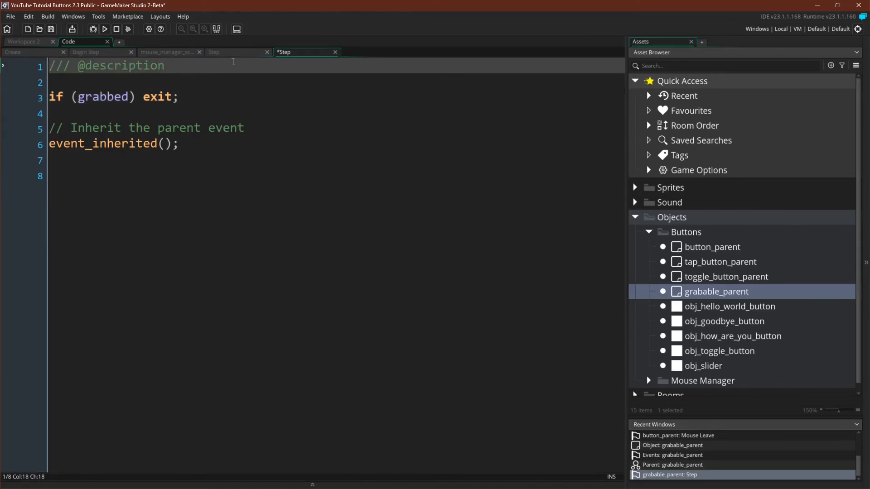
pyautogui.write('Grabable Parent - In')
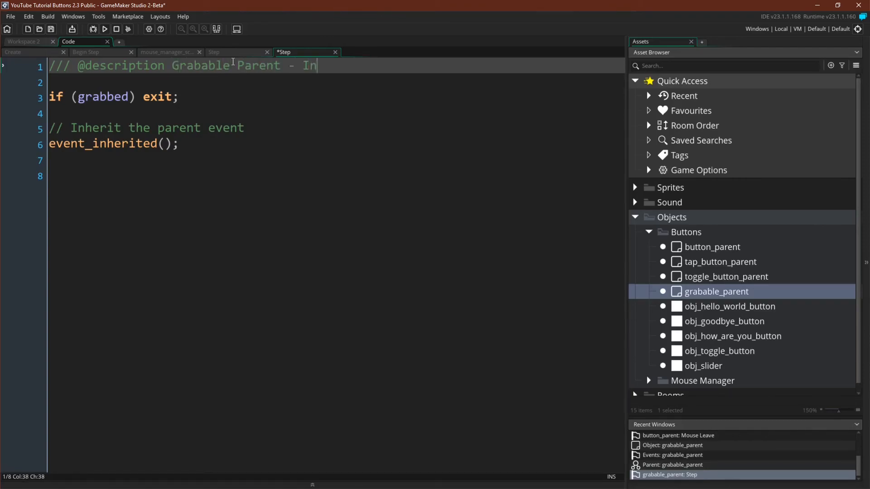
pyautogui.write('herits')
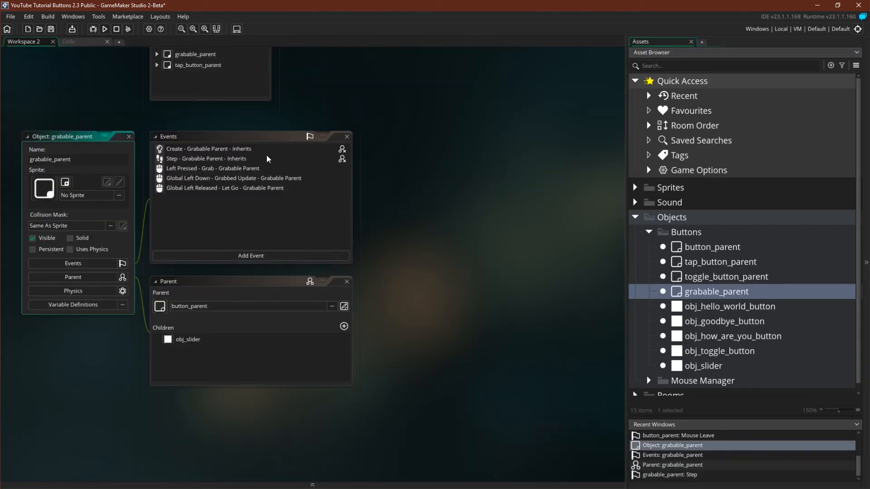
pyautogui.moveTo(369, 319)
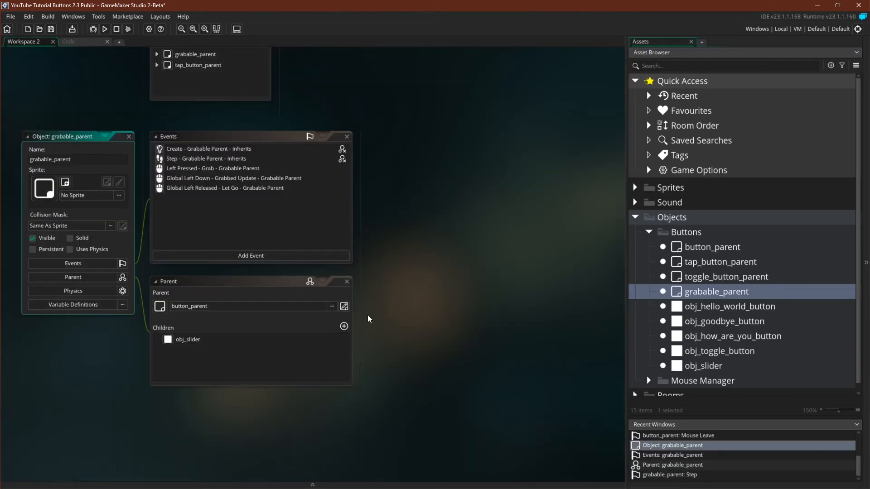
pyautogui.moveTo(418, 290)
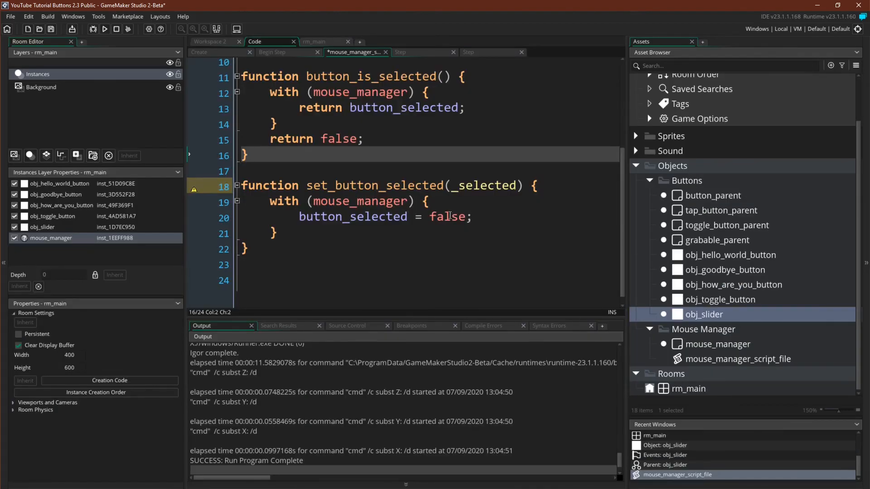
# Step: Replace 'false' with _selected in set_button_selected so button_selected takes the passed value, then run the game
pyautogui.click(473, 185)
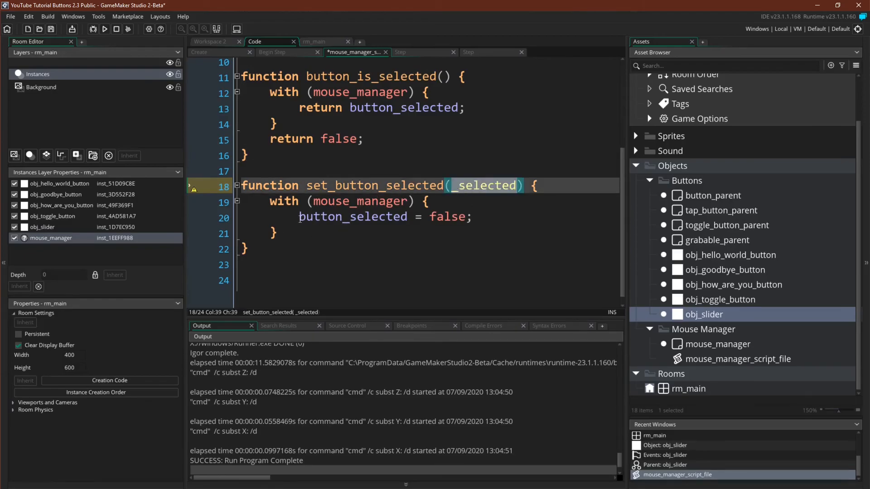
pyautogui.doubleClick(446, 216)
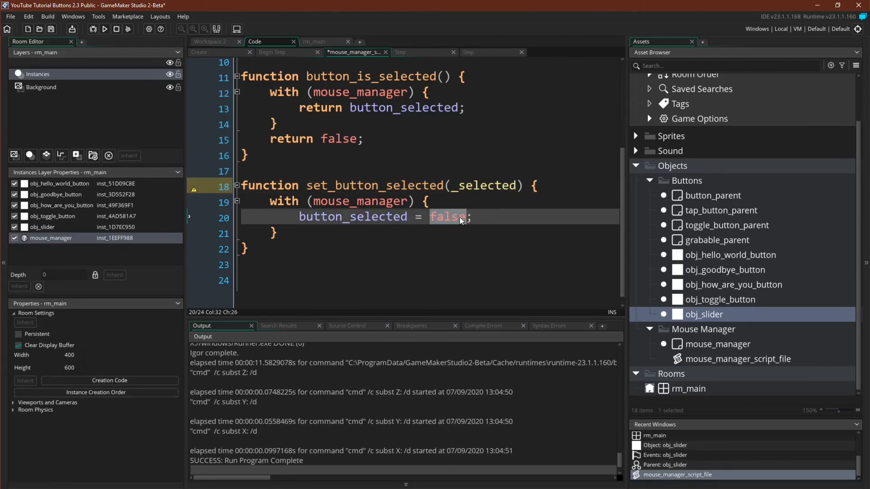
pyautogui.write('_selected')
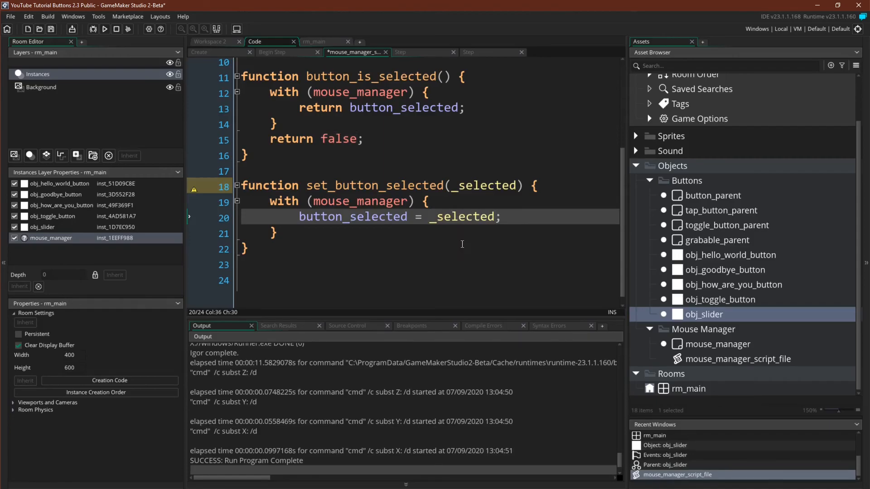
pyautogui.click(248, 154)
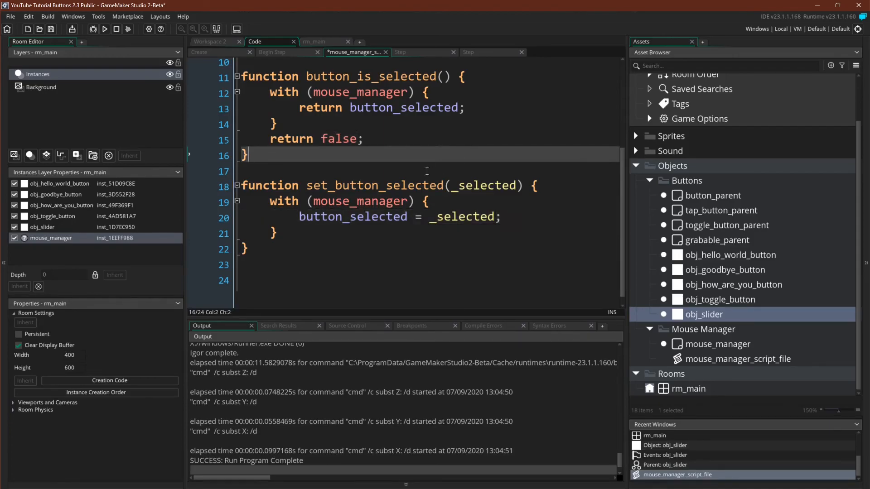
pyautogui.click(104, 29)
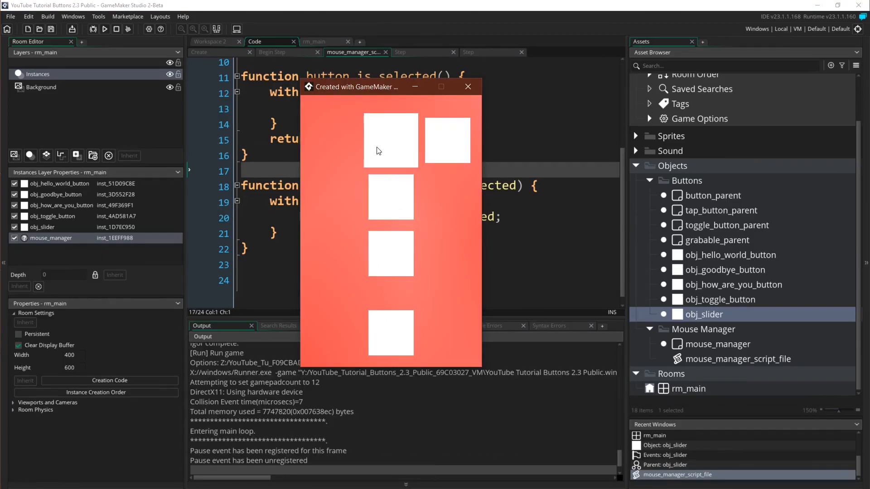
# Step: Press the first button in the running game and dismiss its Hello World message
pyautogui.click(390, 253)
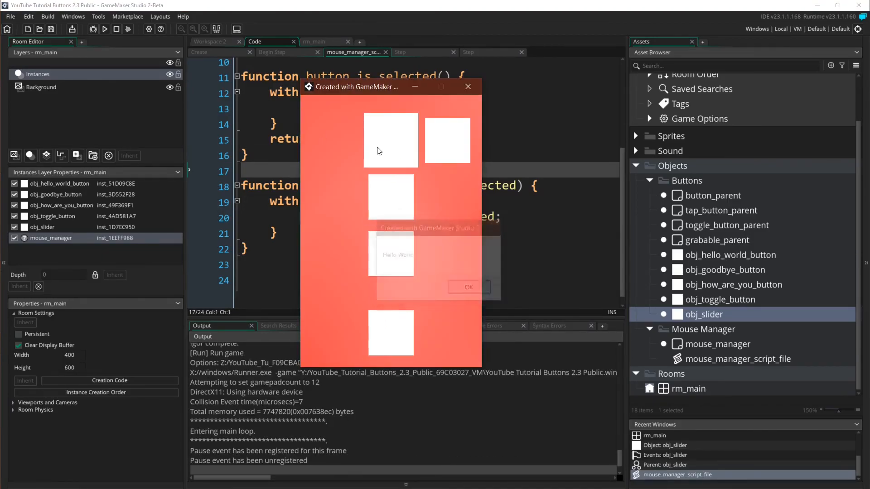
pyautogui.click(468, 287)
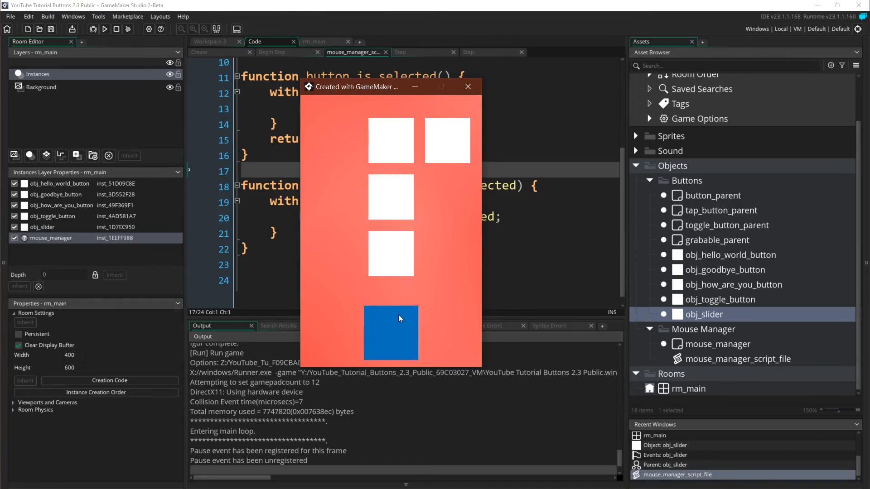